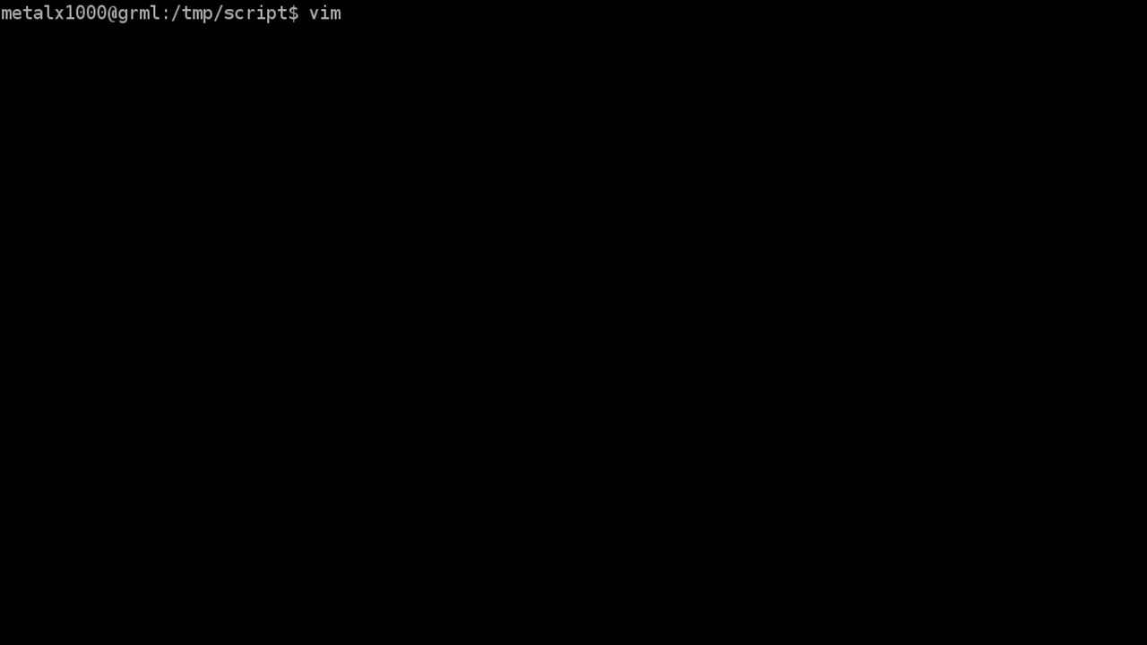
- Enter the command vim myscript.sh at the bash prompt in /tmp/script
type("my")
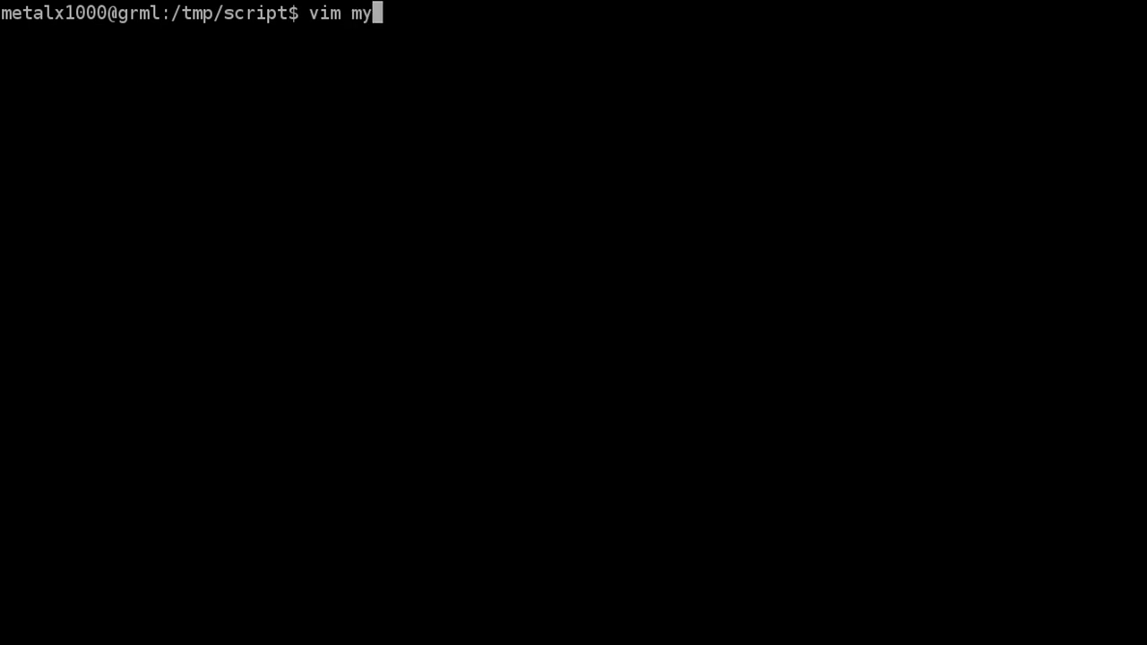
type("script.")
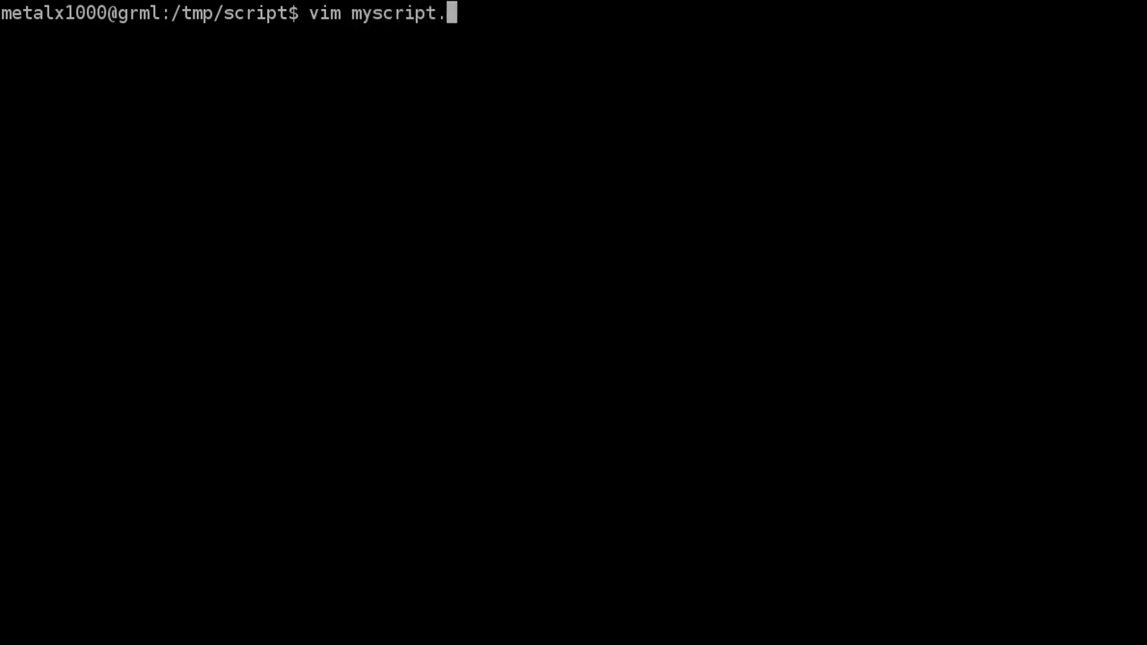
type("sh")
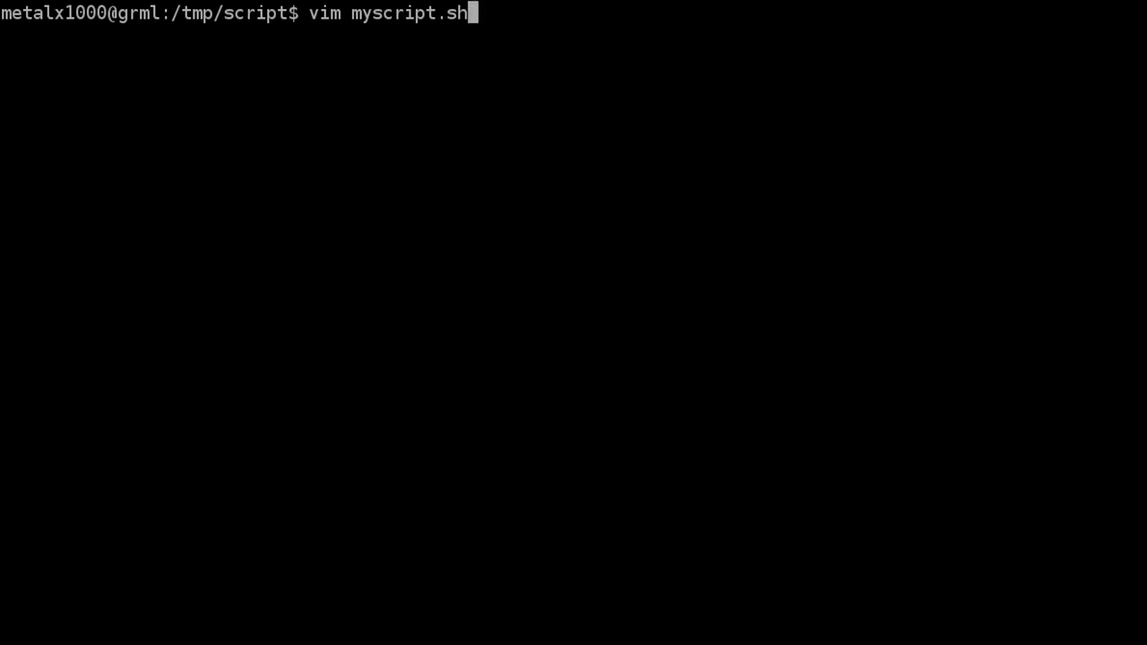
- Launch Vim on myscript.sh and begin the file with the #!/bin/bash shebang
key("Return")
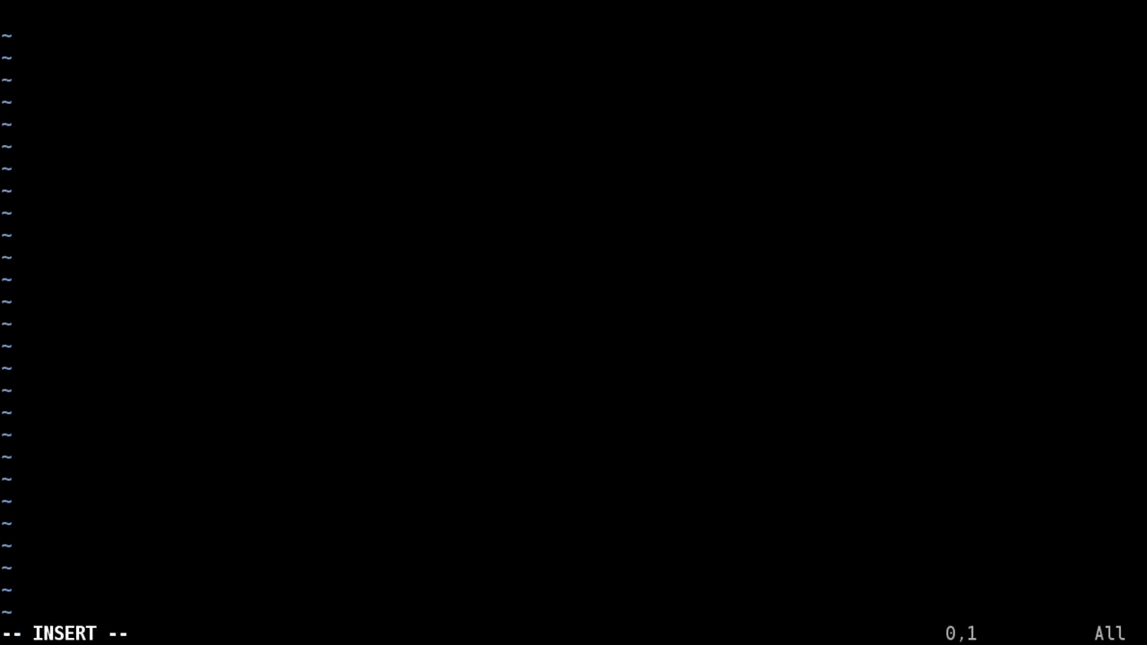
type("#!/bin/bash")
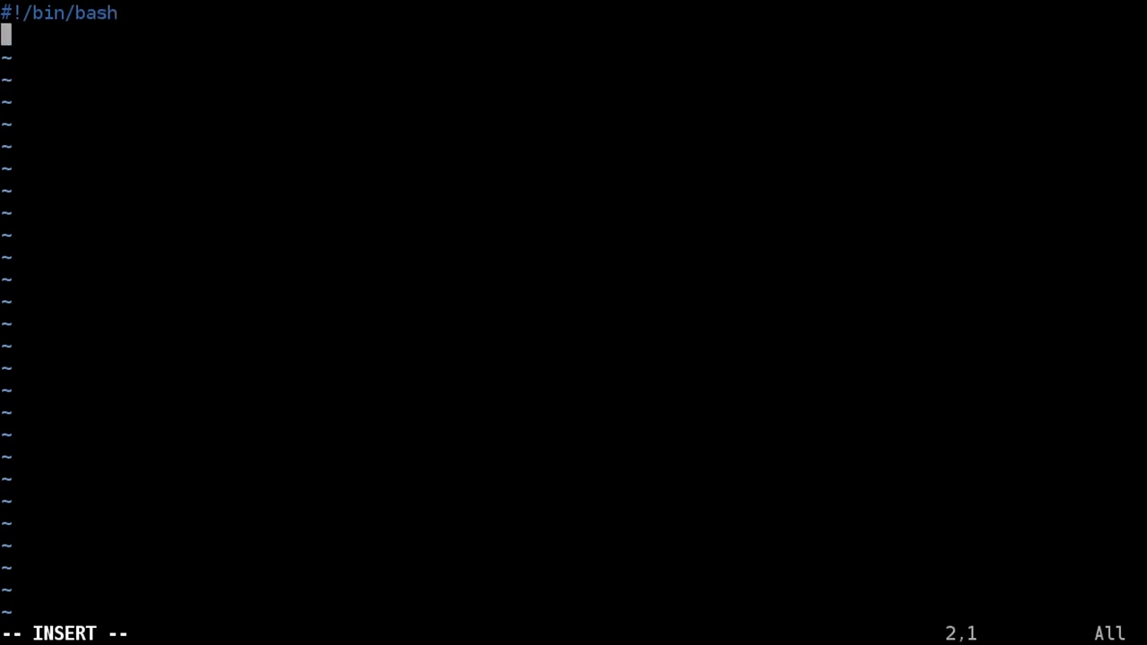
key("Enter")
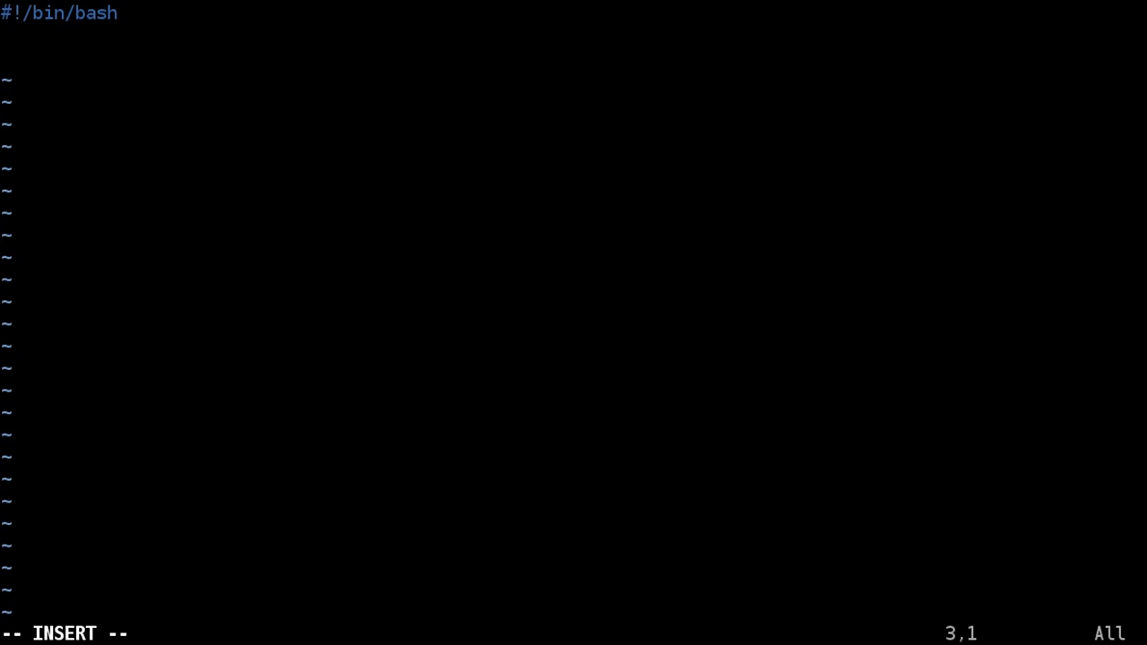
- Add echo -n "Enter a Number: " followed by read num
type("echo")
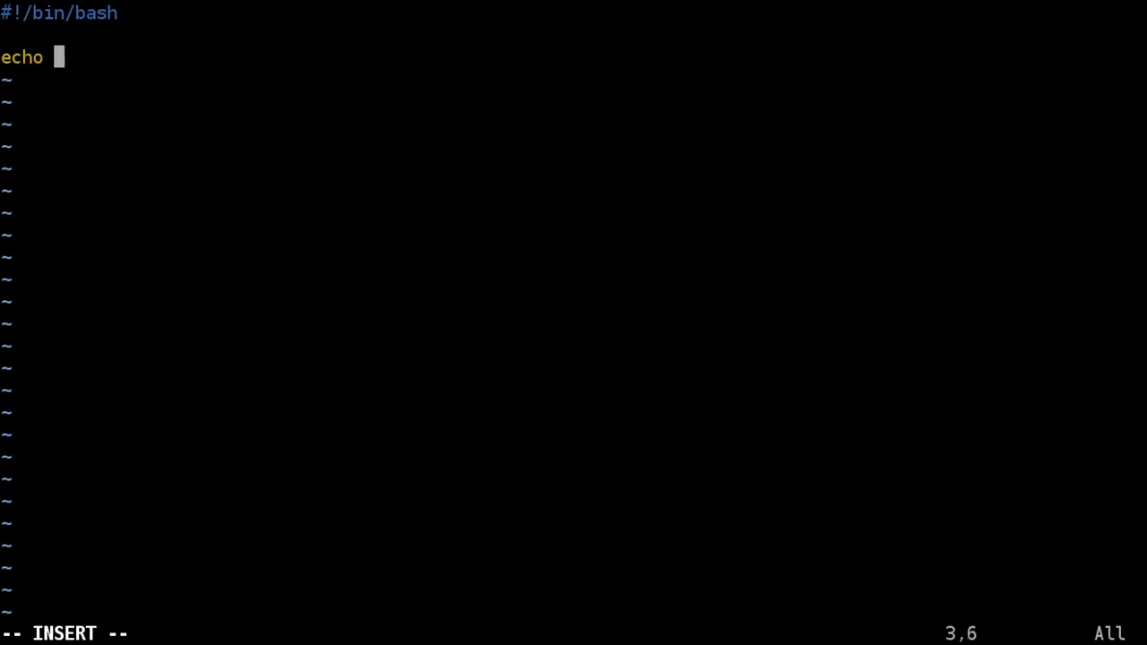
type("-n")
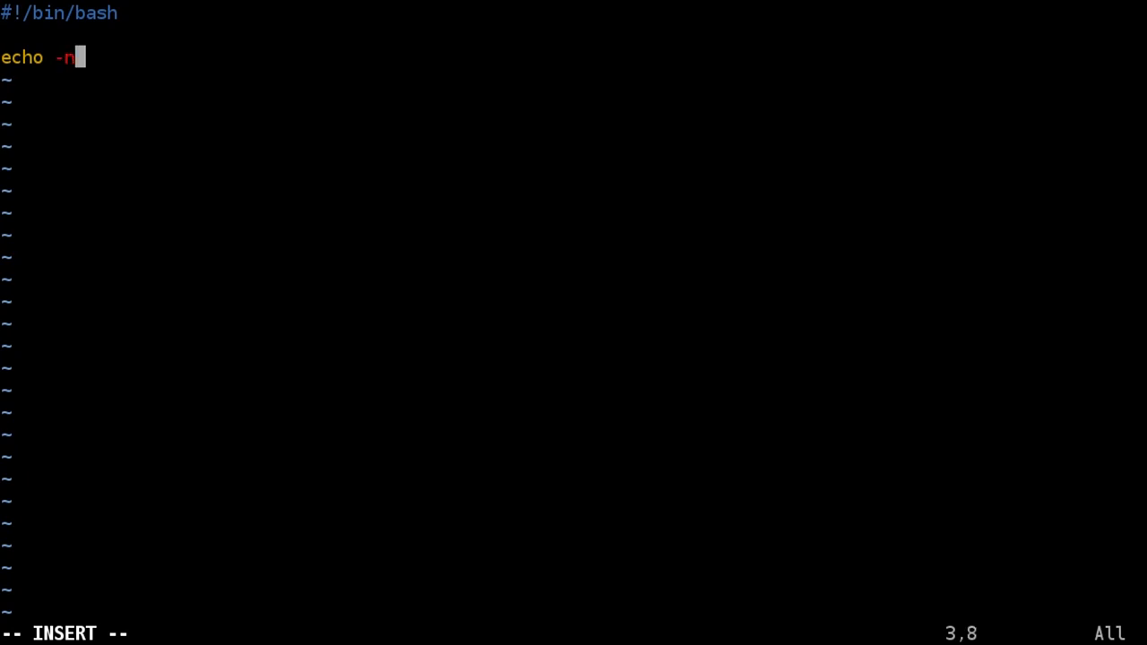
key("space")
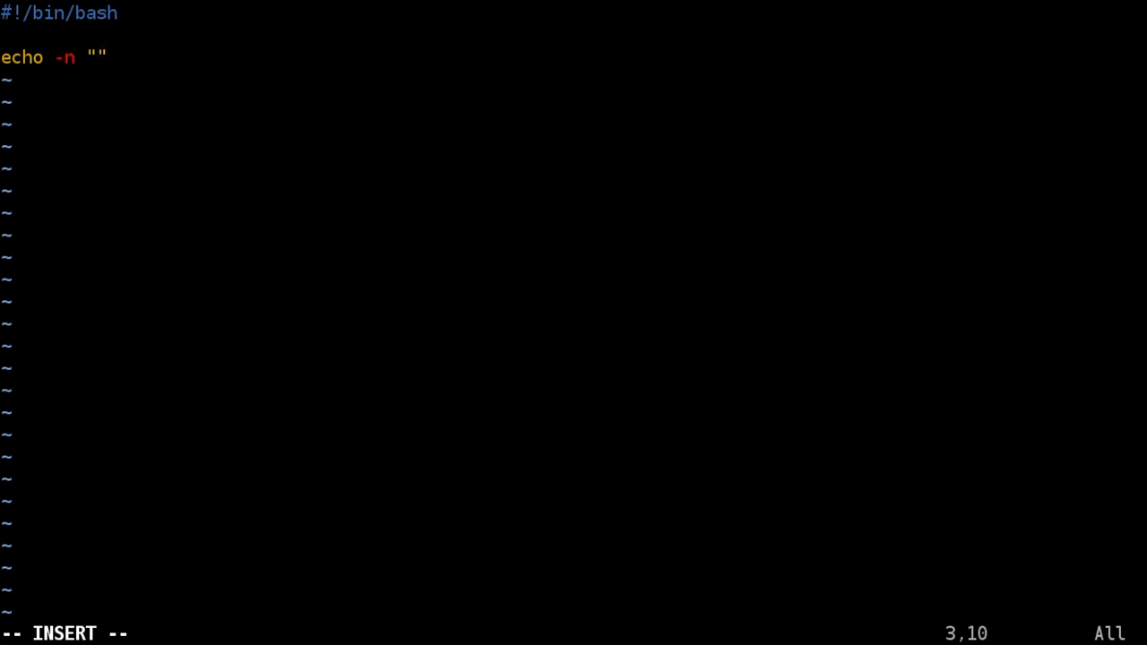
type("Enter a Num")
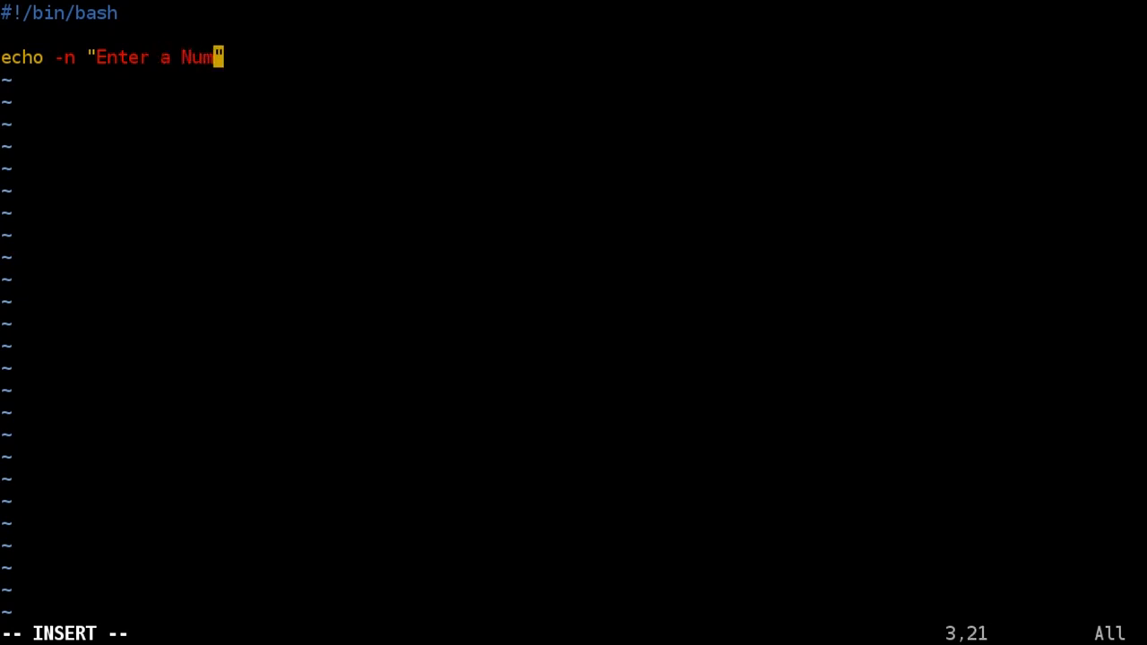
type("ber:")
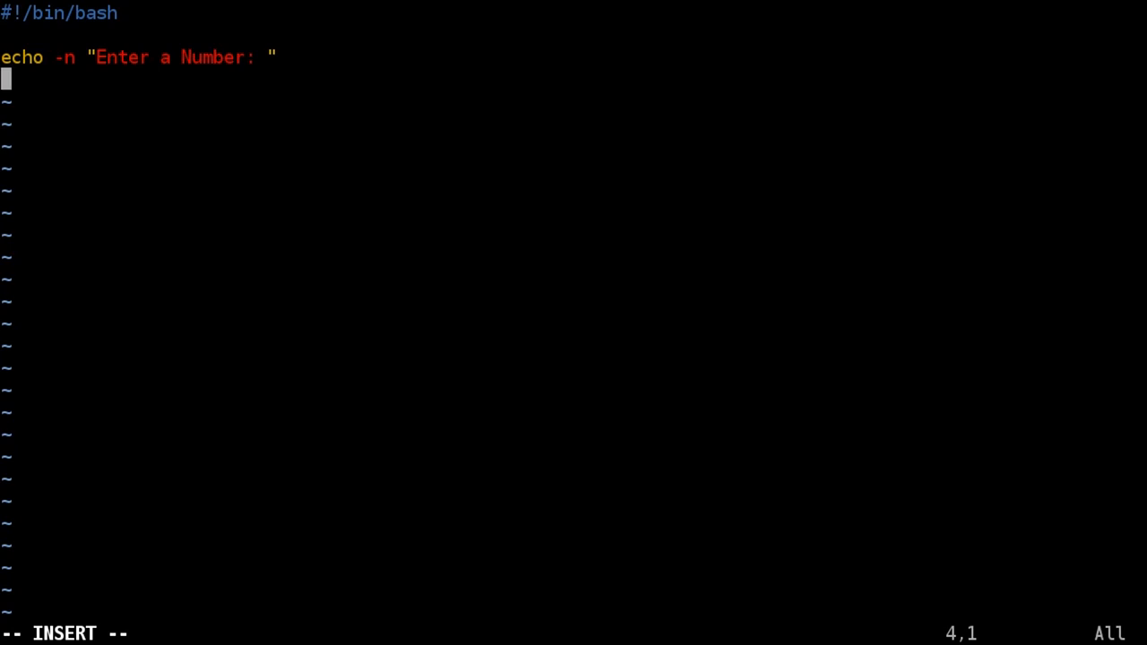
type("read")
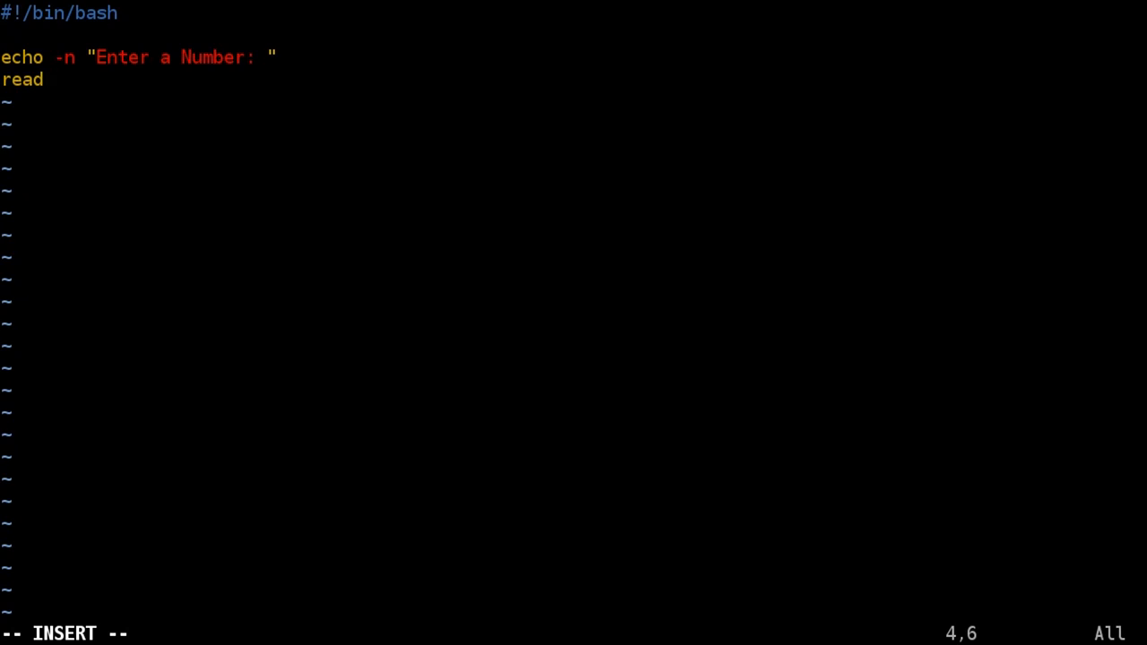
type("num")
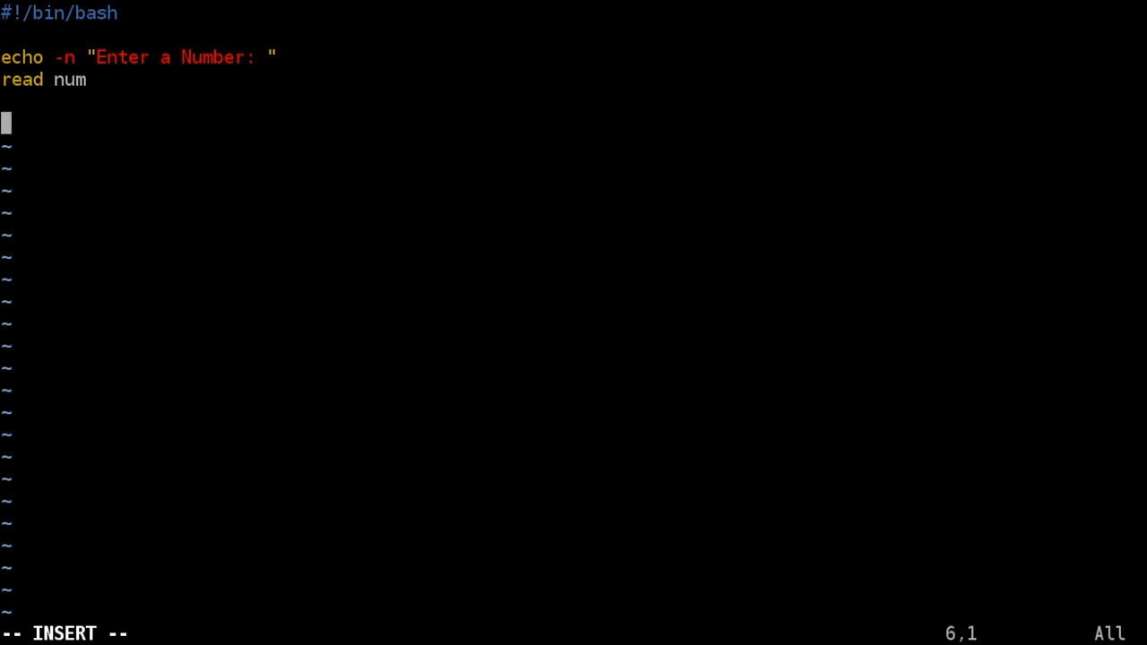
- Write the condition if [ "$num" -eq 10 ] with its closing fi
type("if")
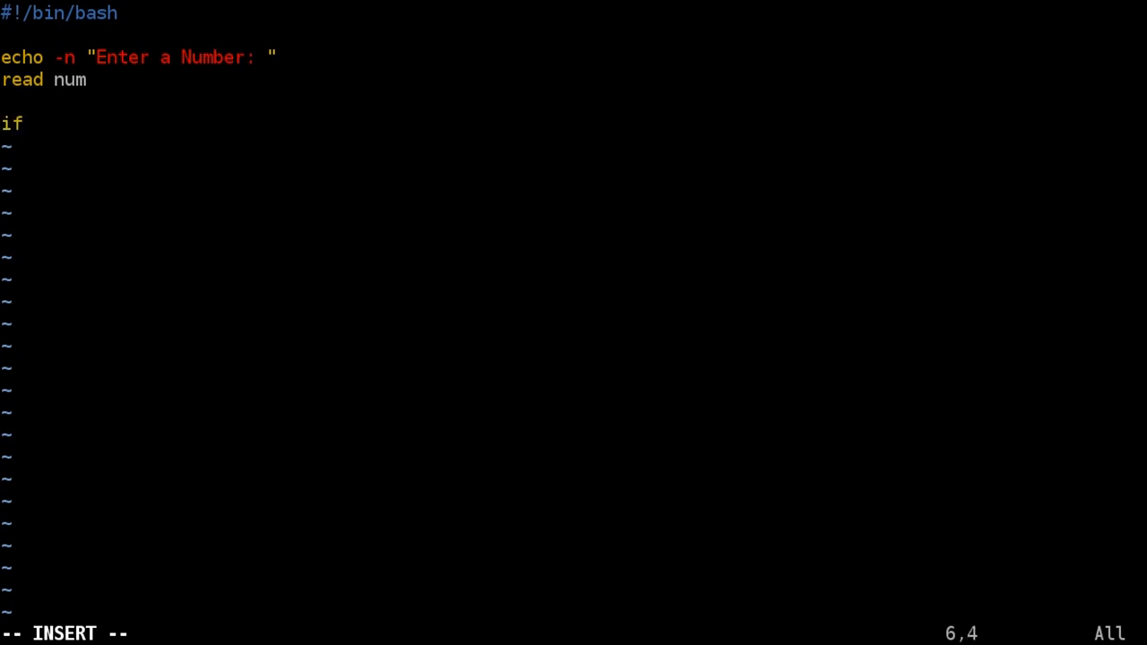
type("[ \"")
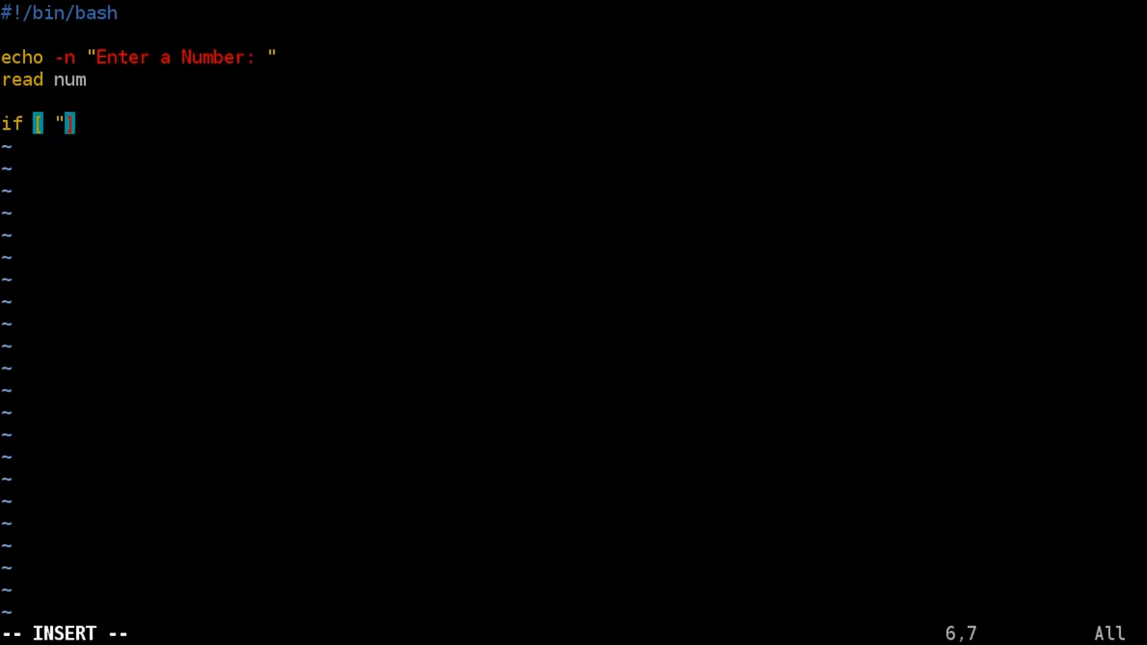
type("$")
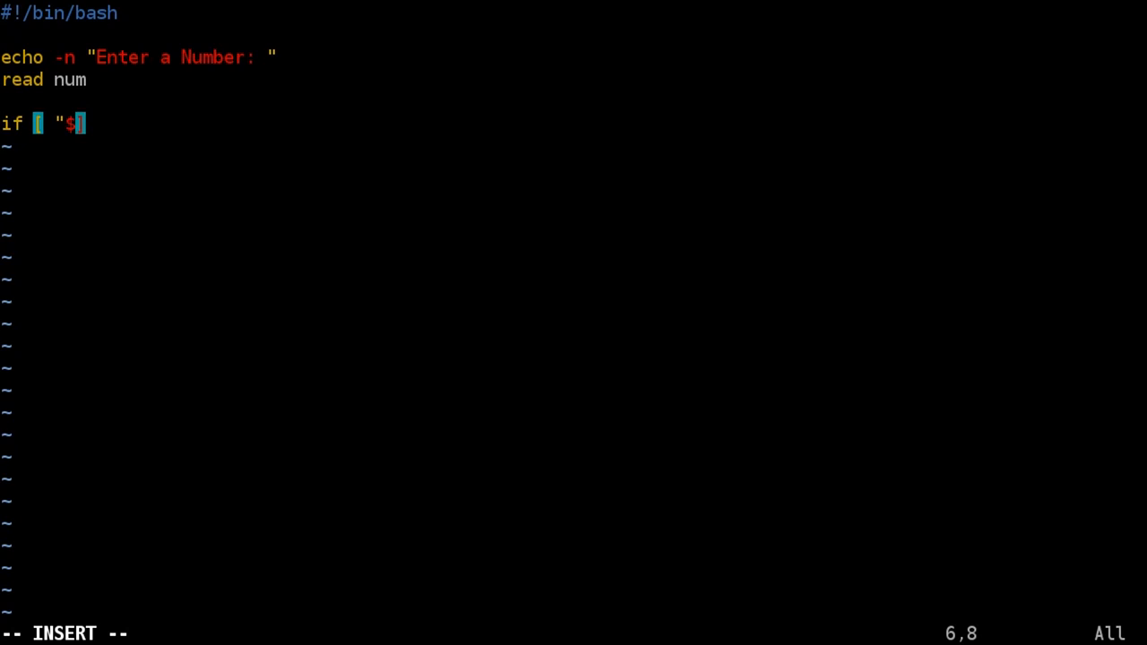
type("num\"")
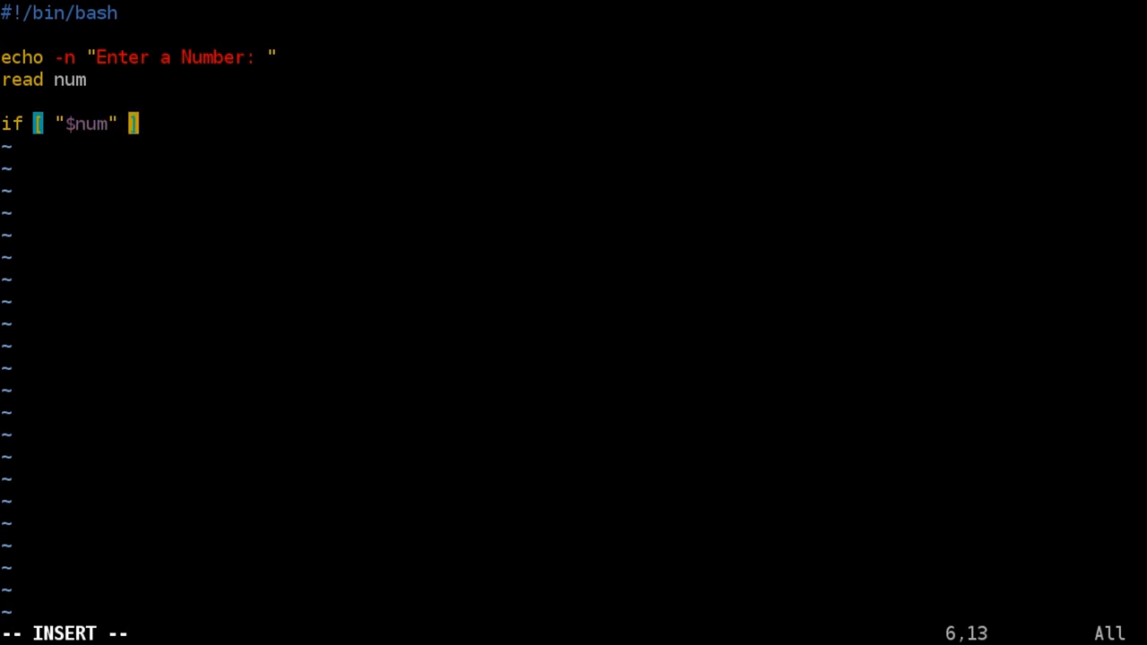
type("-eq")
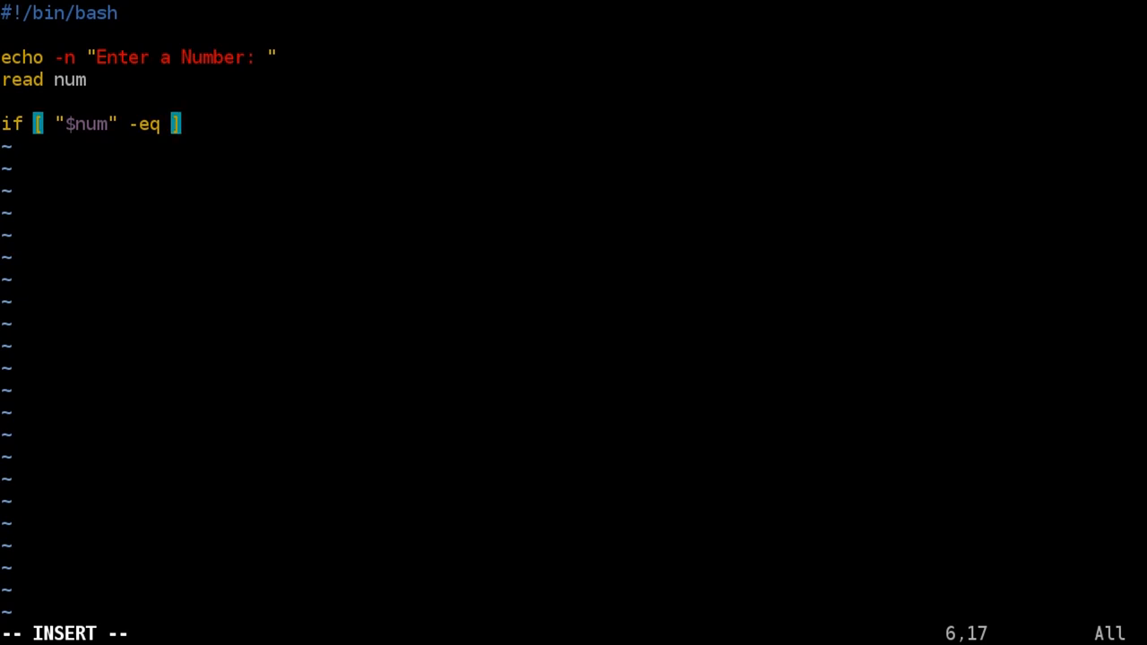
key("Insert")
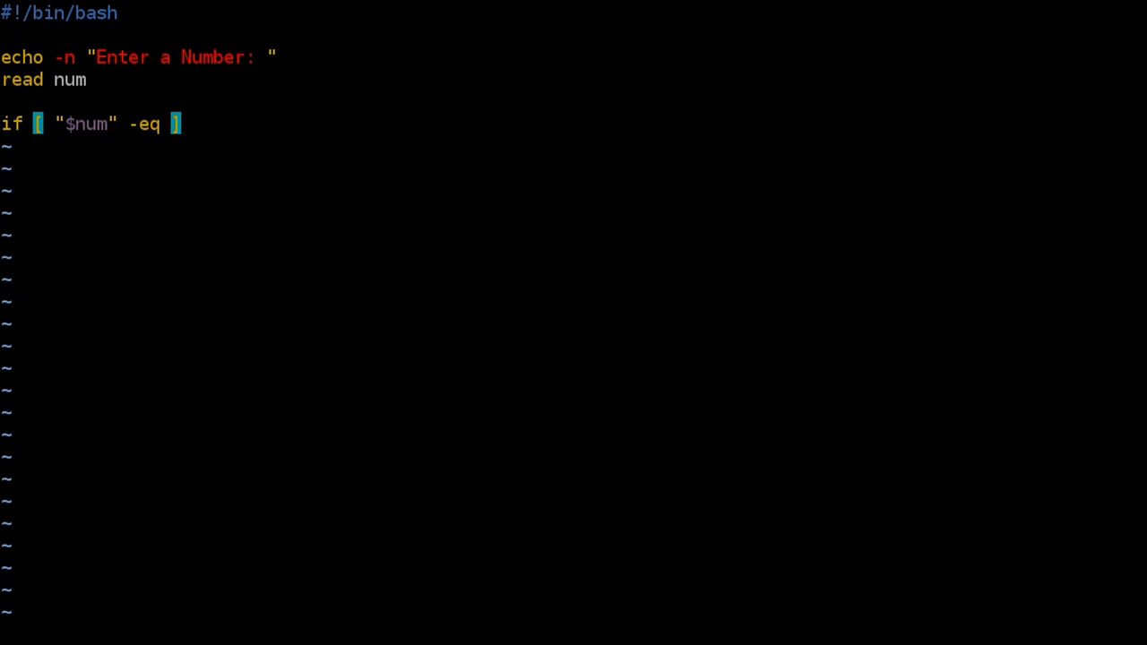
type("10")
type("then")
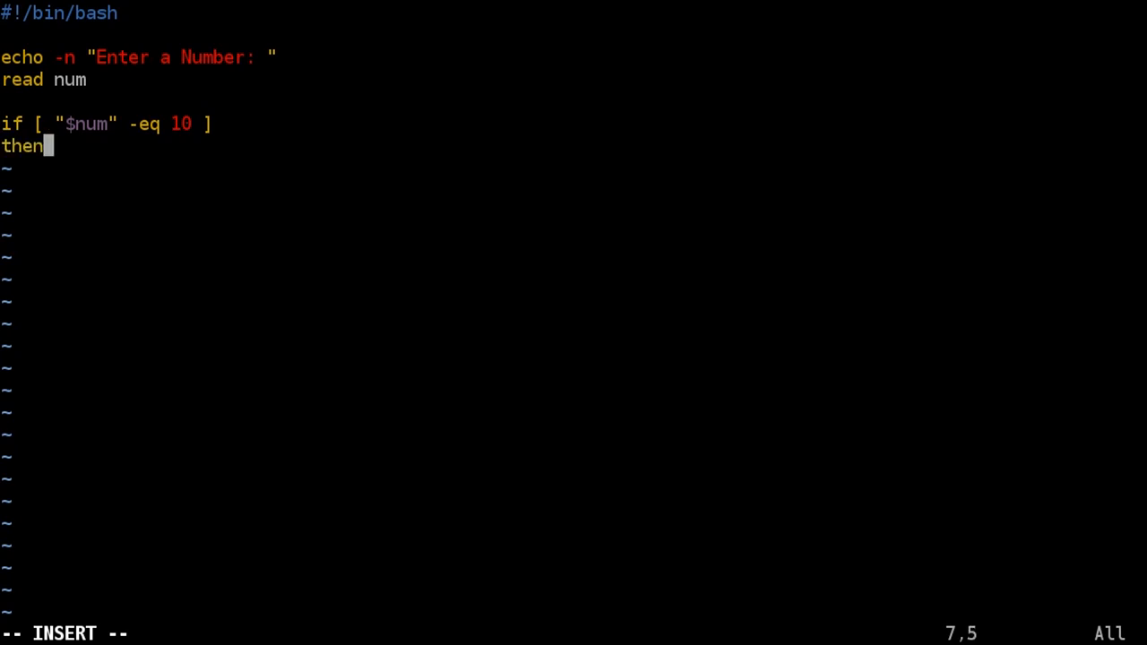
key("Enter")
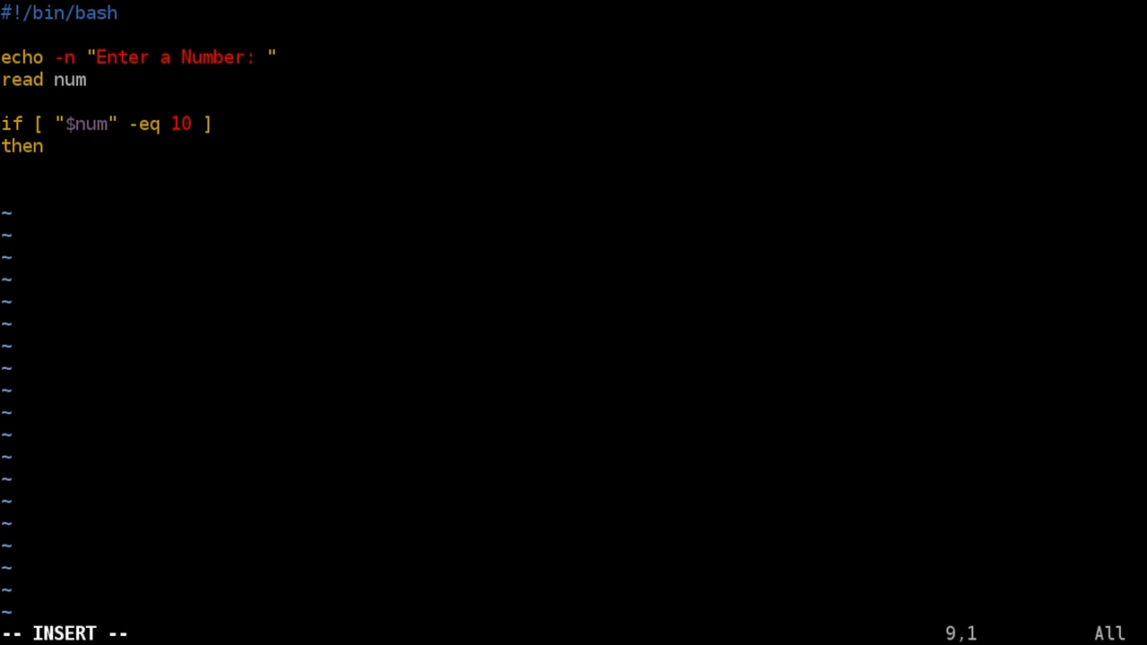
type("fi")
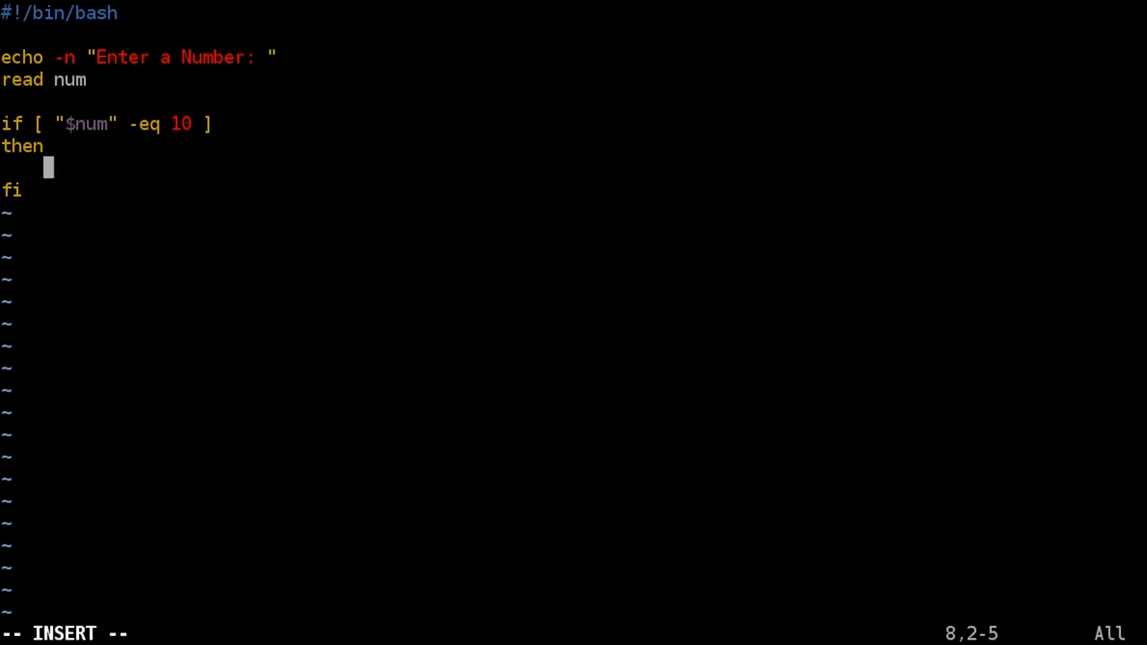
- Fill the if body with echo "That is a good Number"
type("echo")
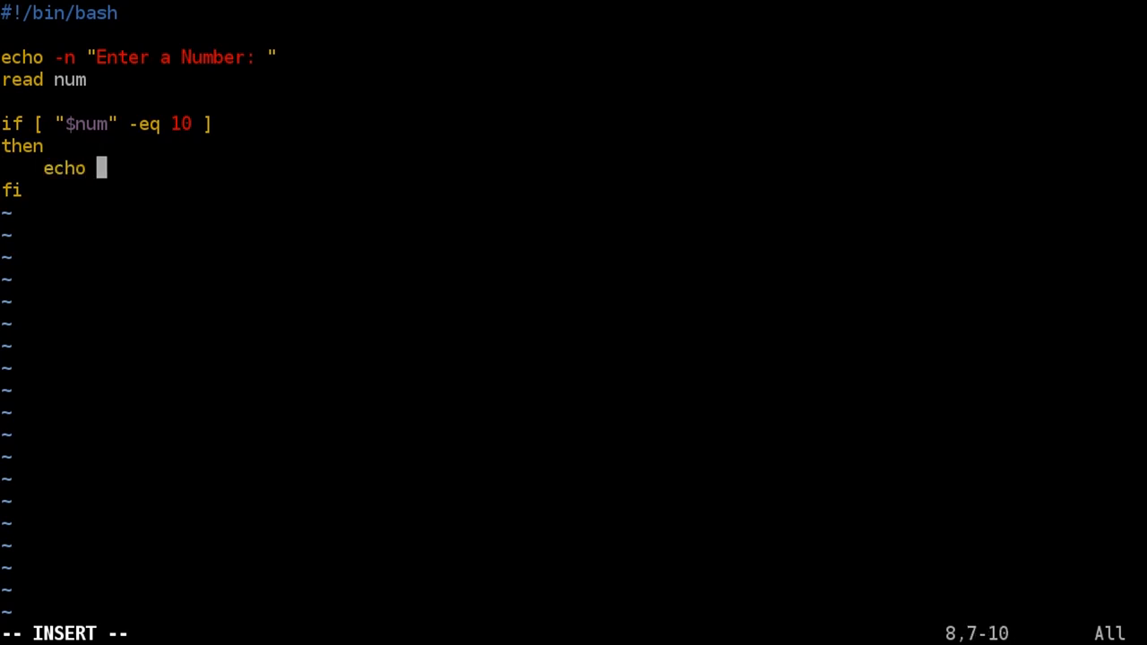
type("\"That is a good")
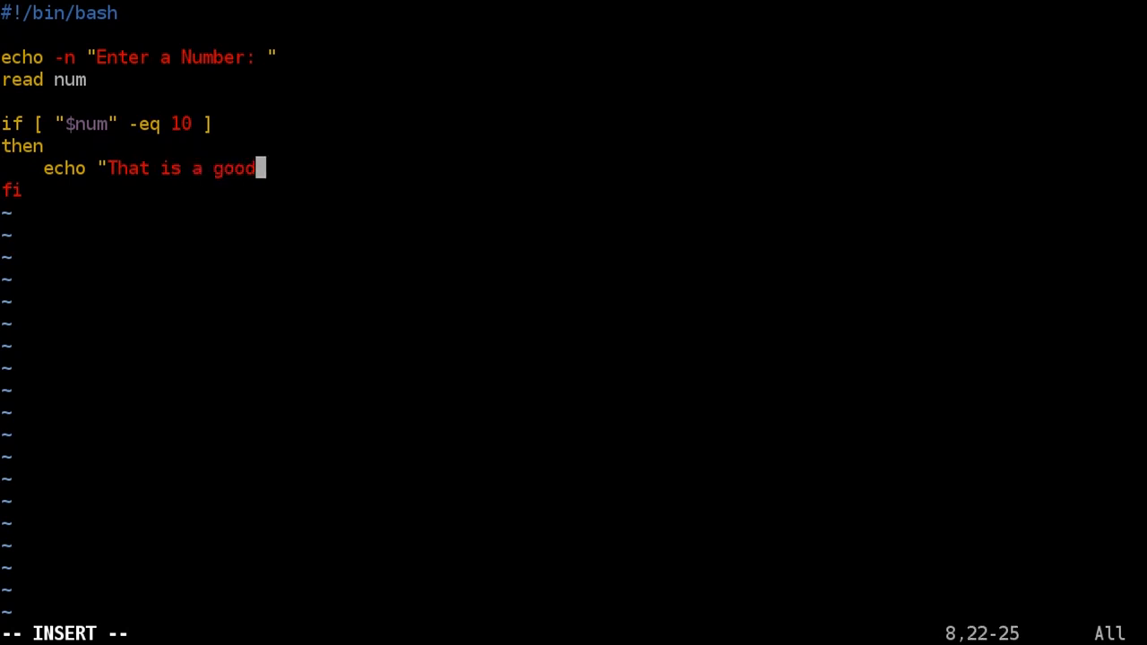
type("Number")
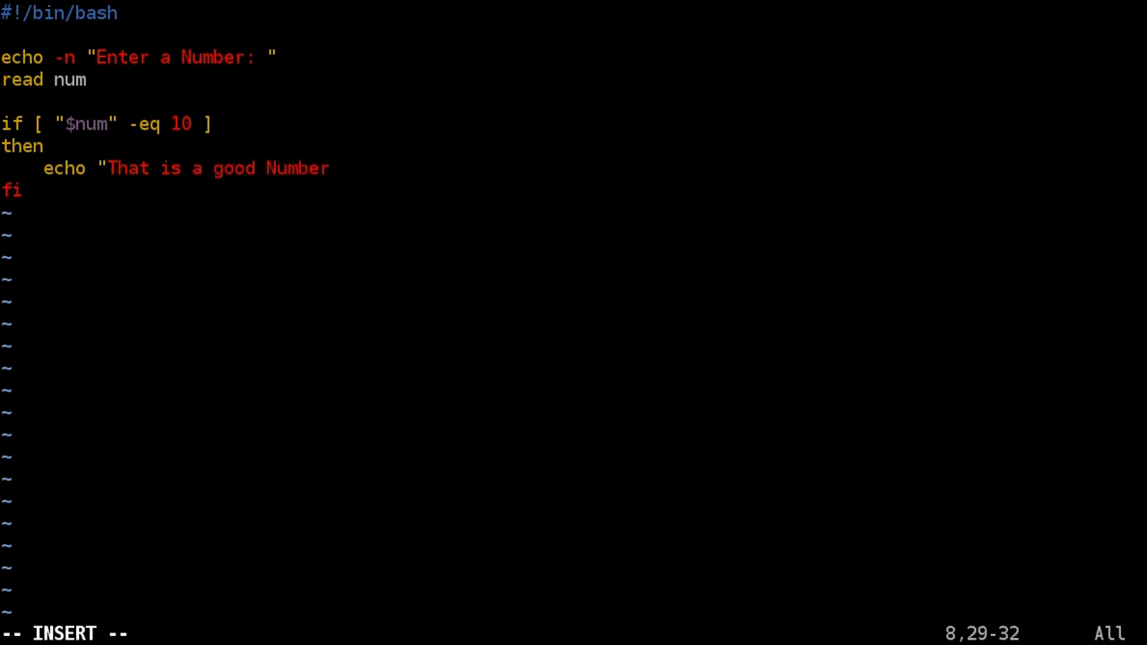
type("\"")
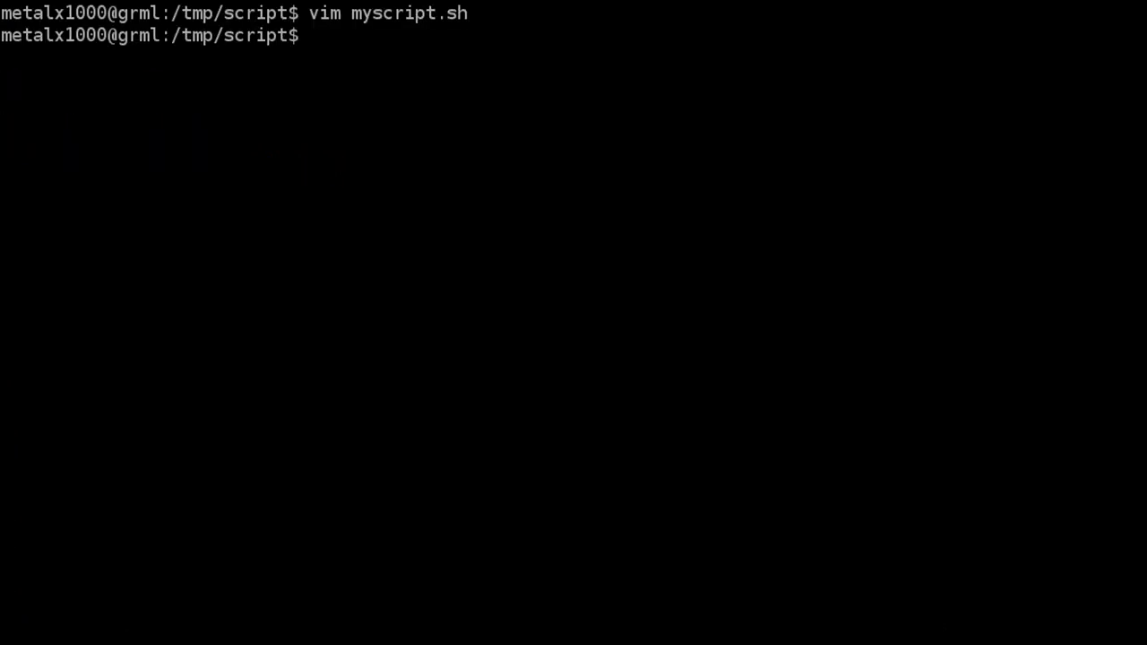
- Make the script executable with chmod +x myscript.sh
type("ch")
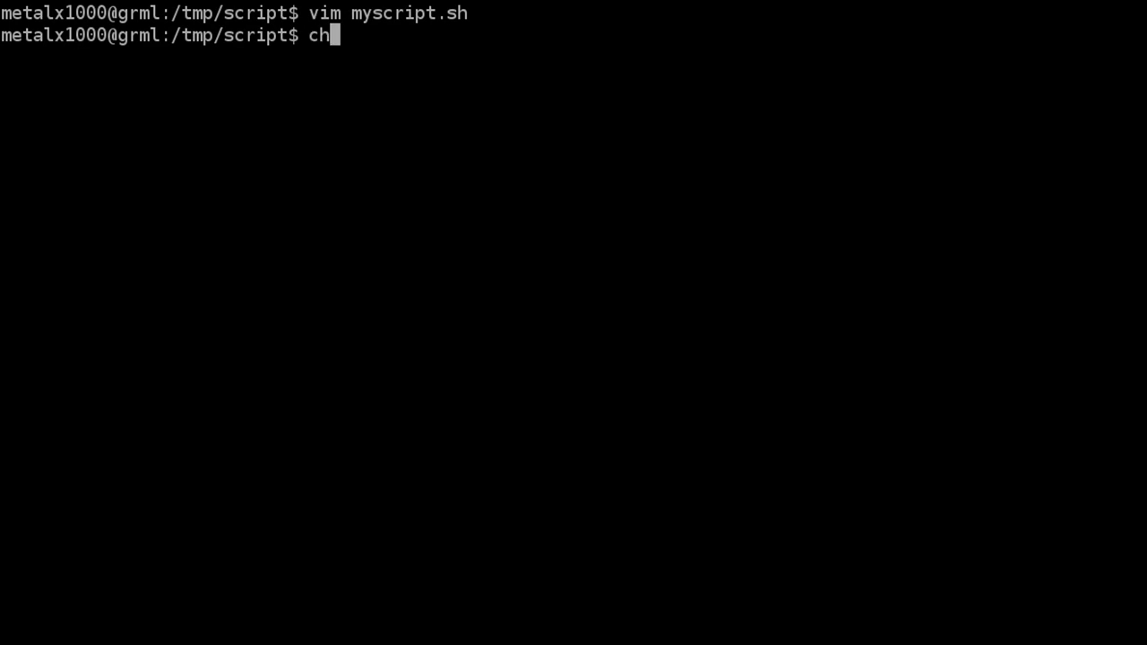
type("mod")
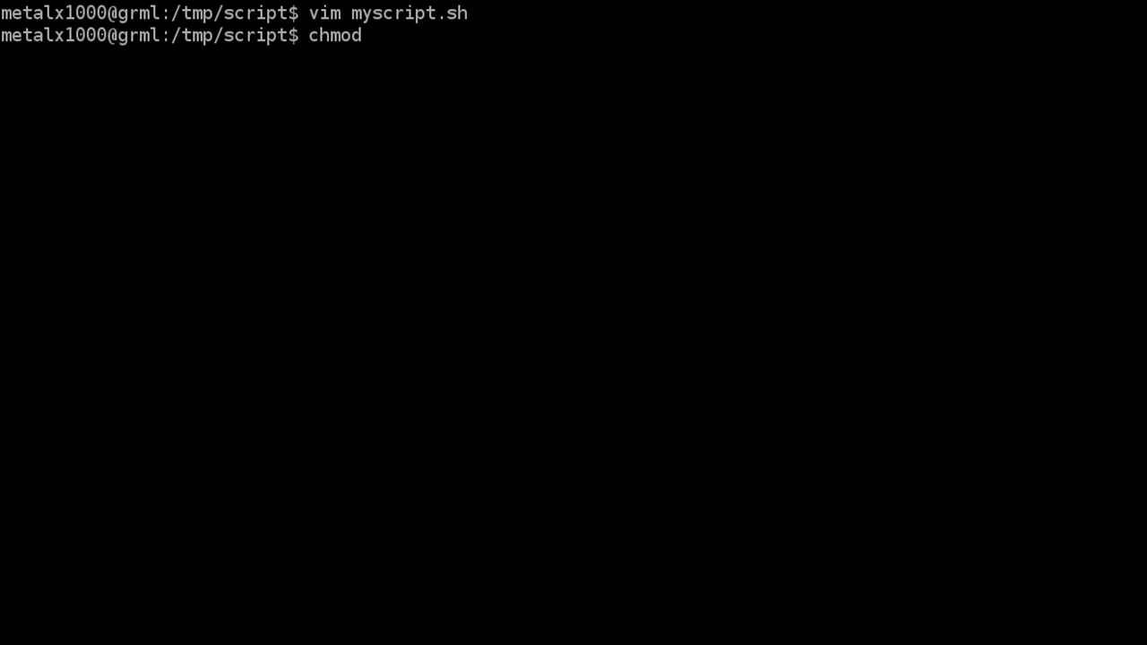
type("+x")
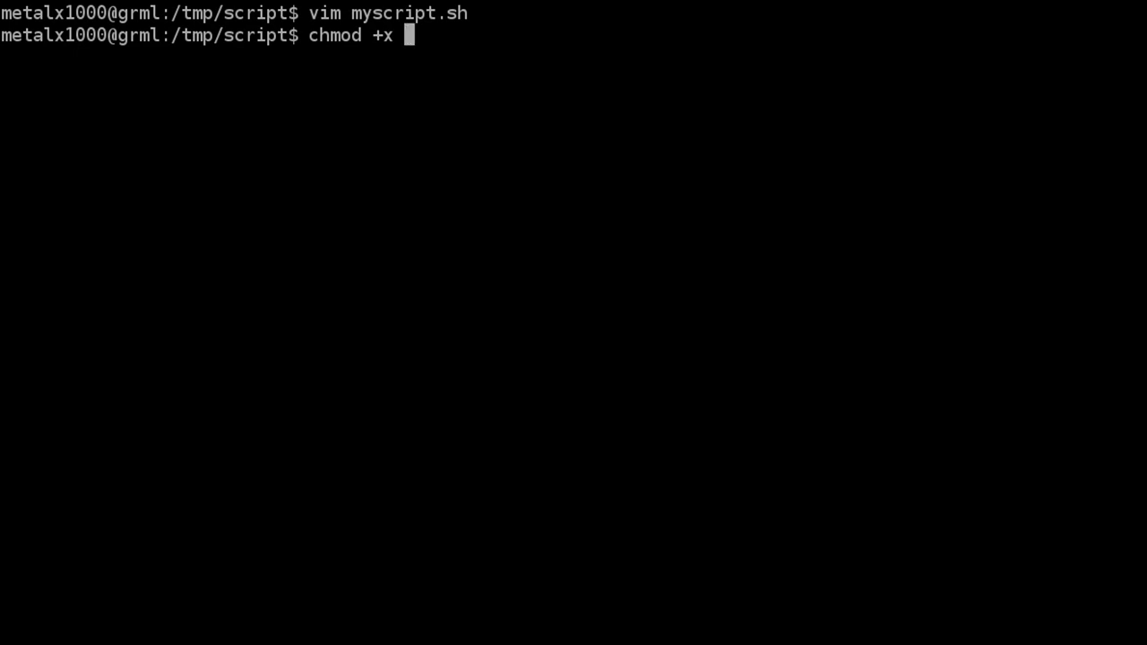
type("myscript.sh")
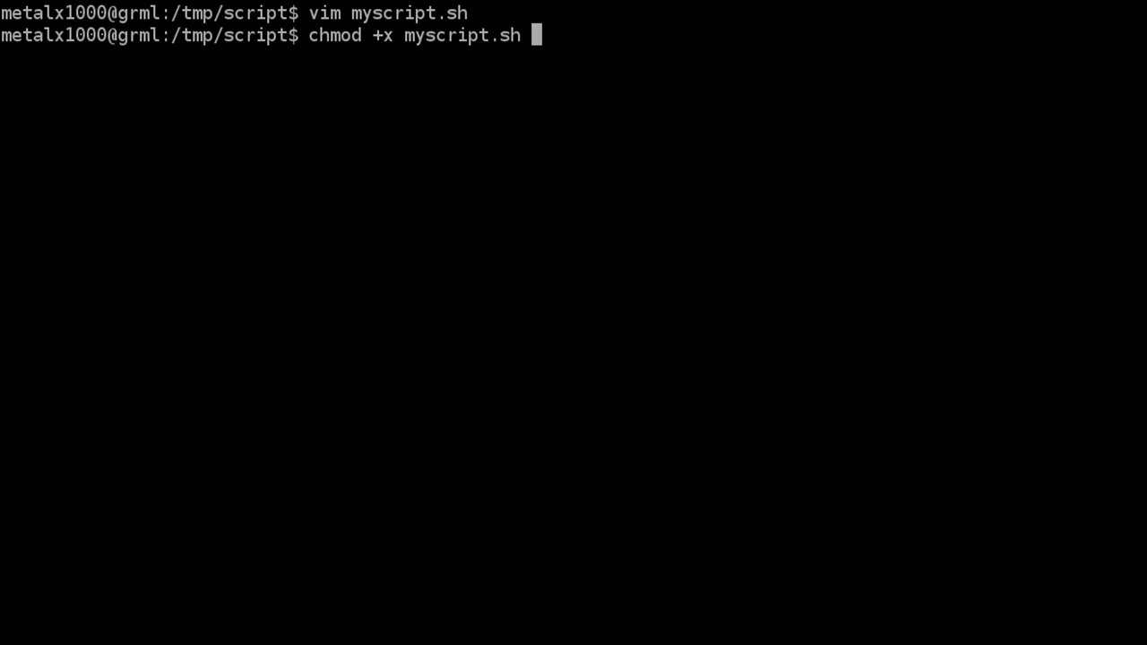
key("Return")
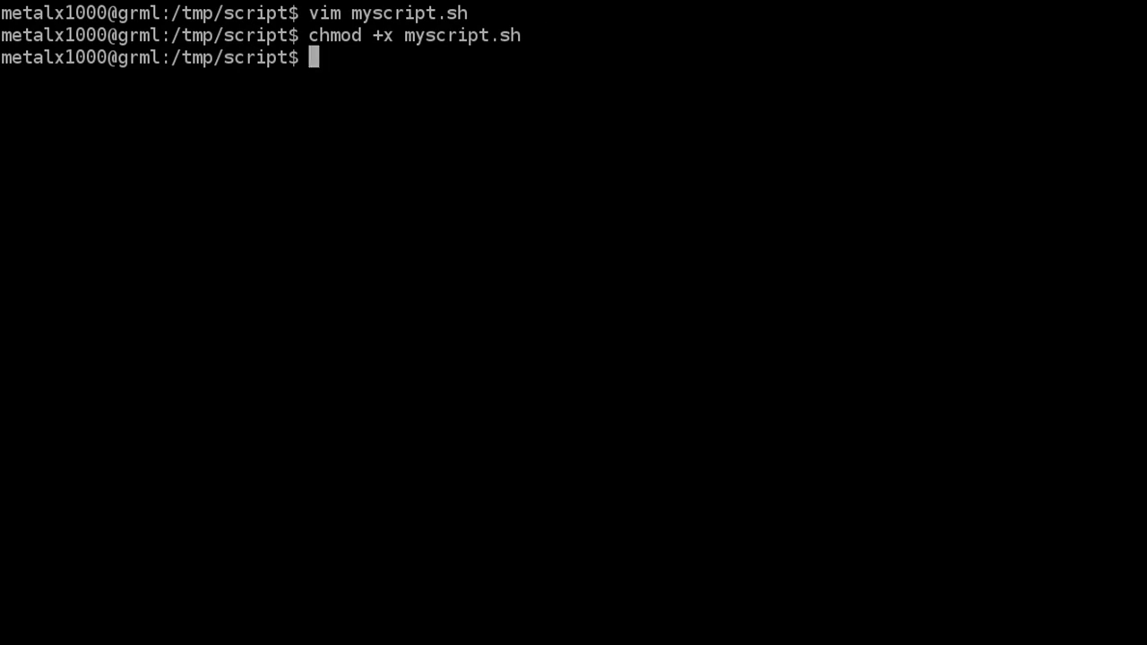
type("bash")
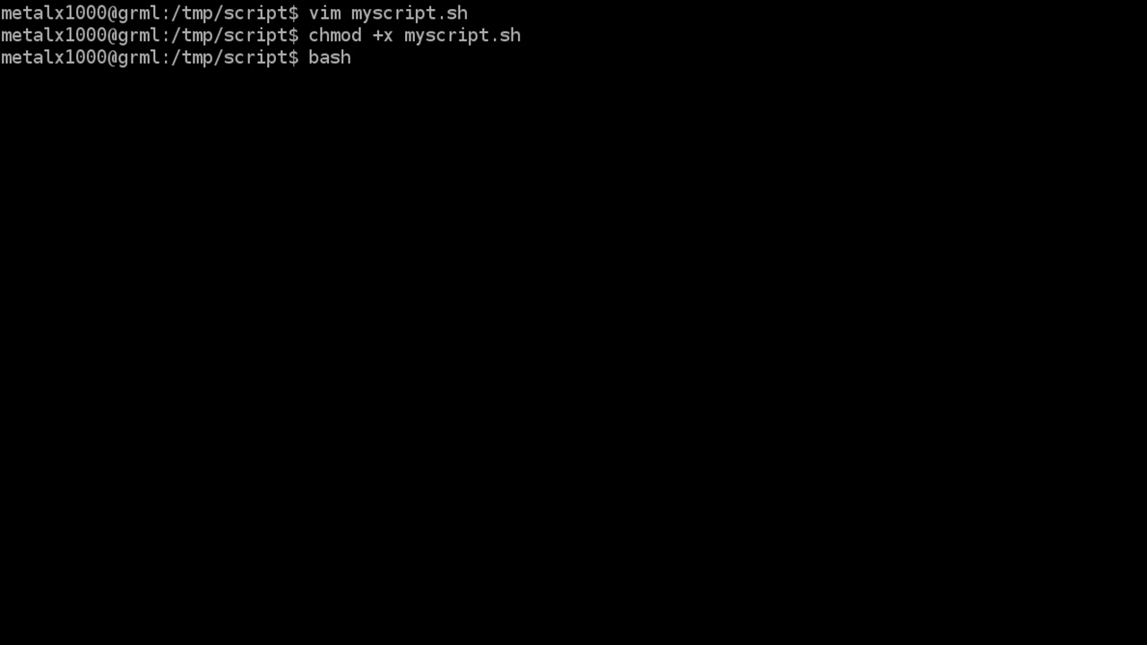
type("may")
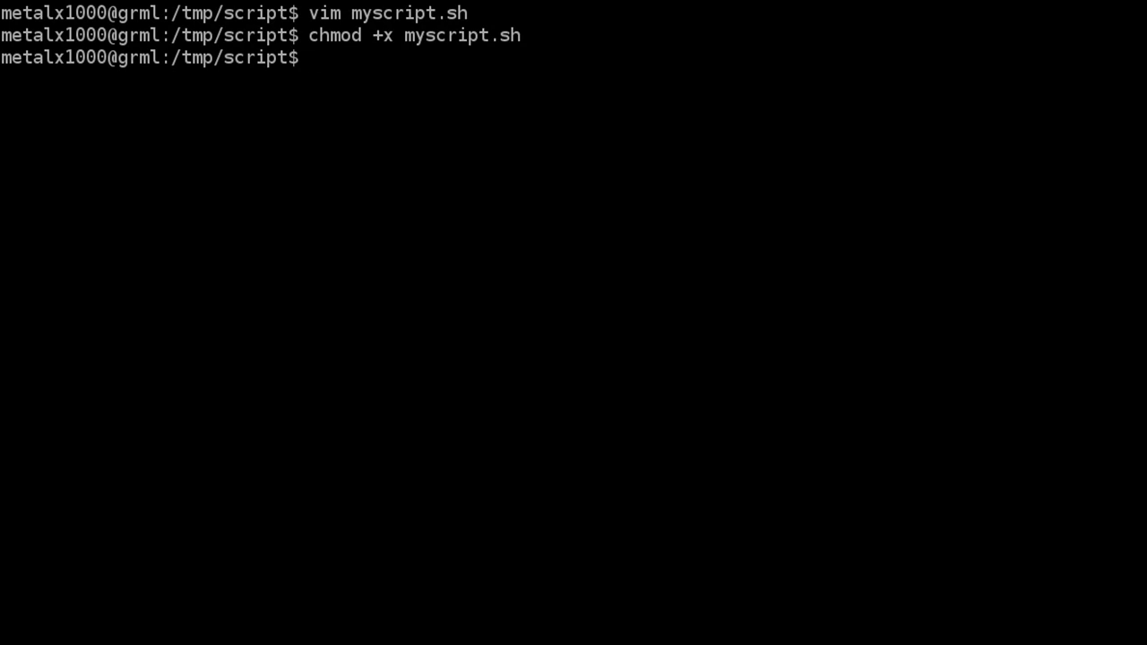
- Run ./myscript.sh twice, entering 3 the first time and 10 the second
type("./")
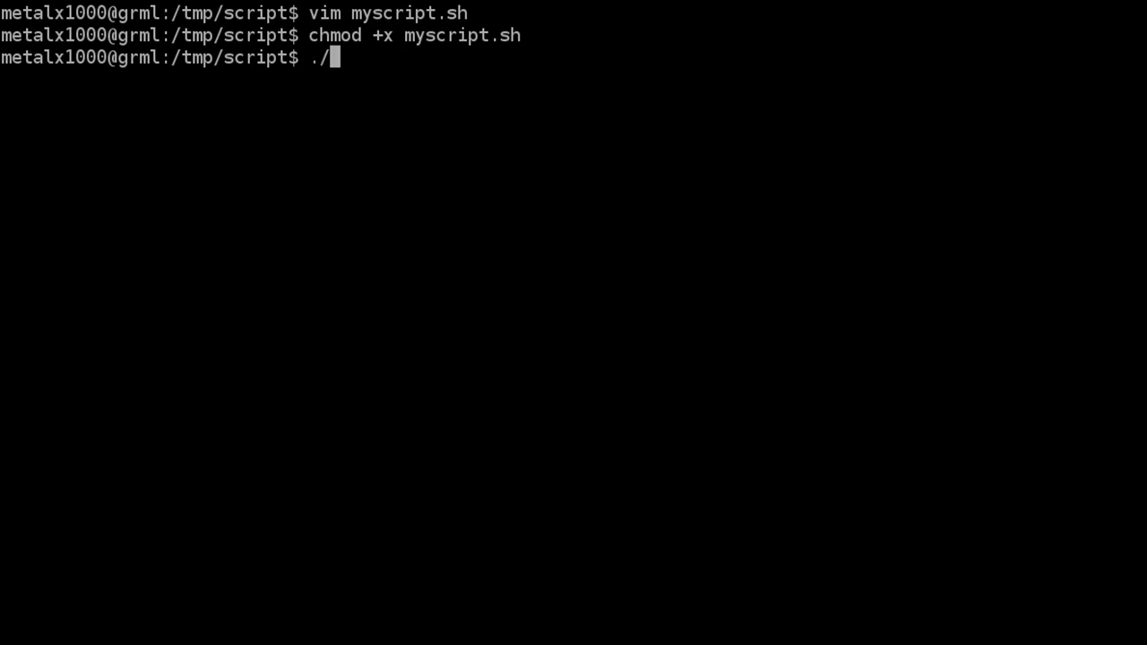
type("m")
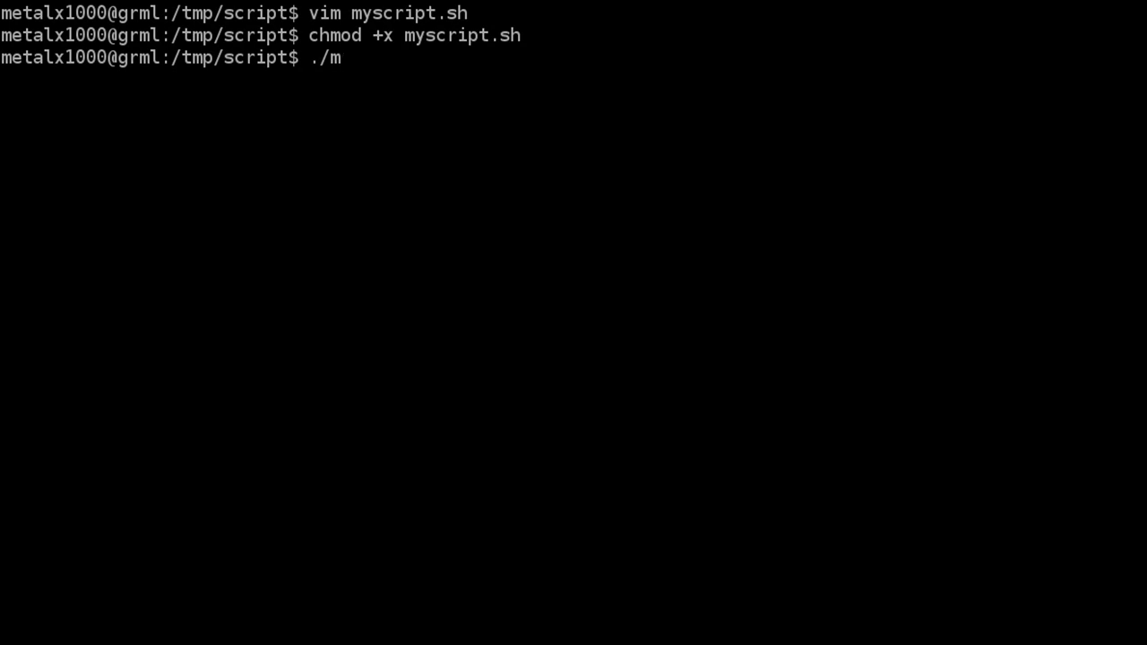
type("yscript.sh")
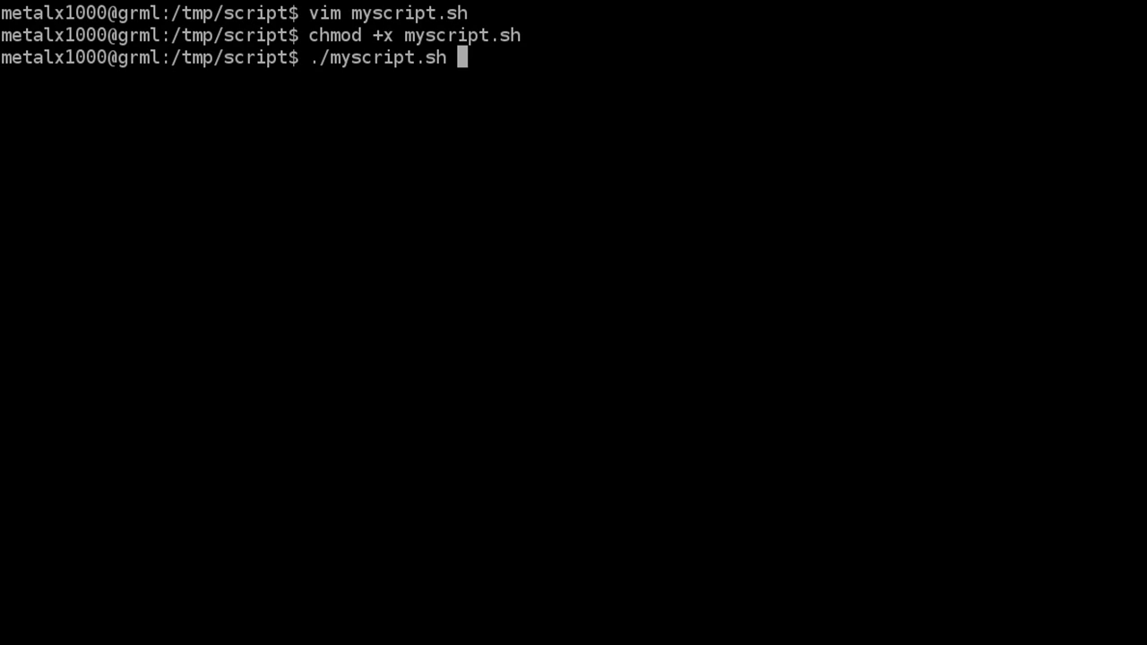
key("Return")
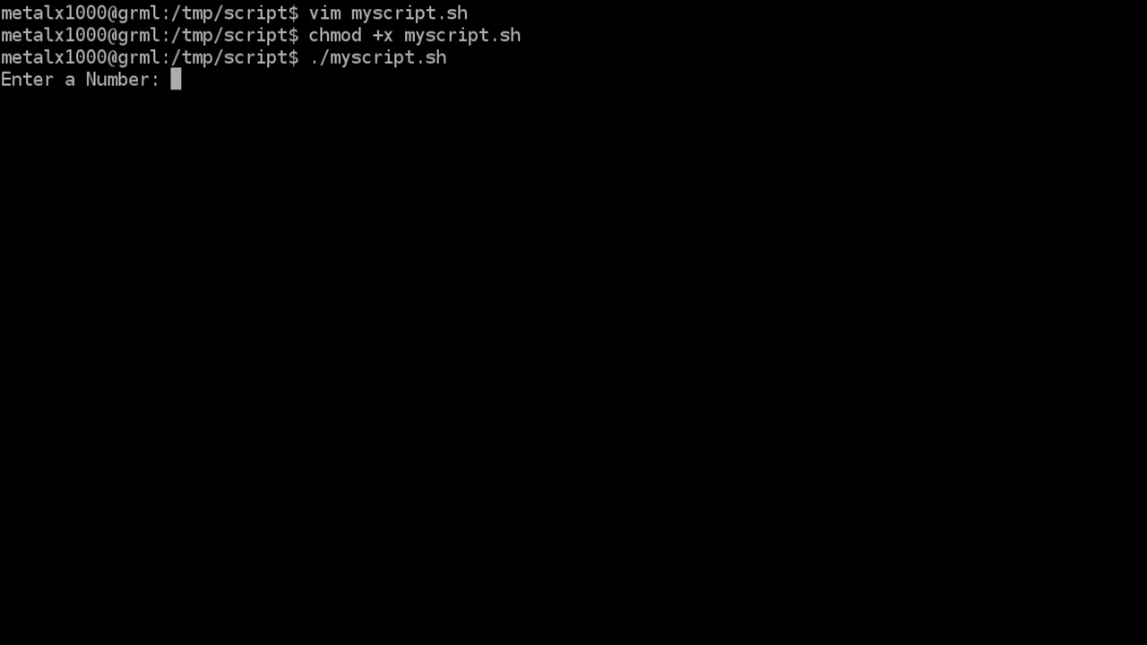
type("3")
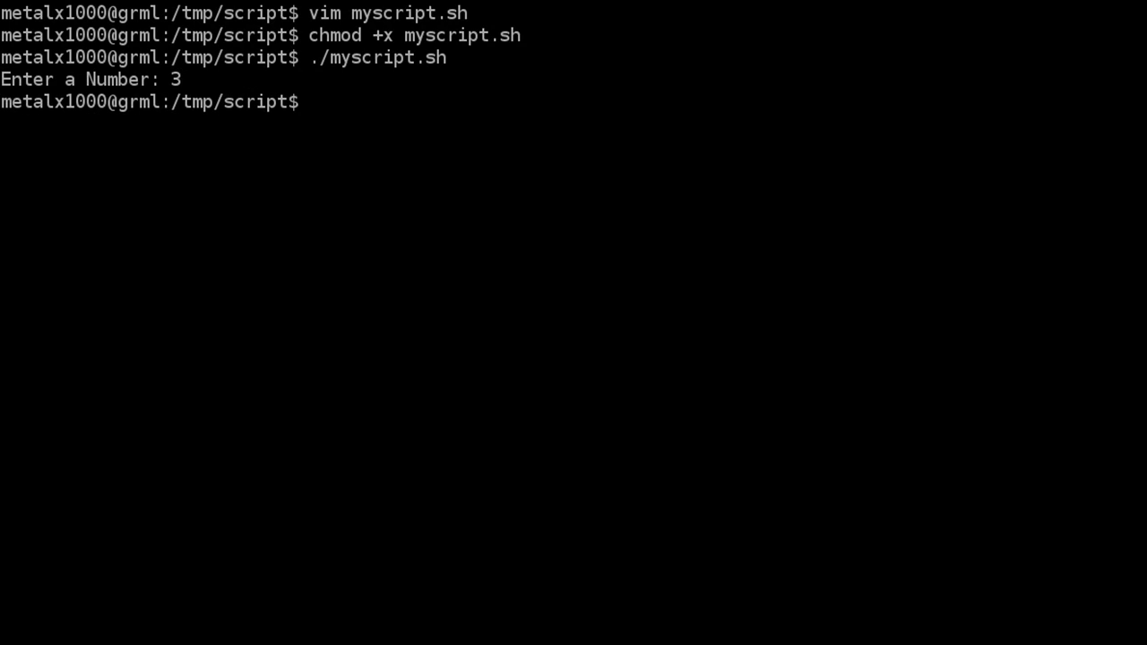
type("./myscript.sh")
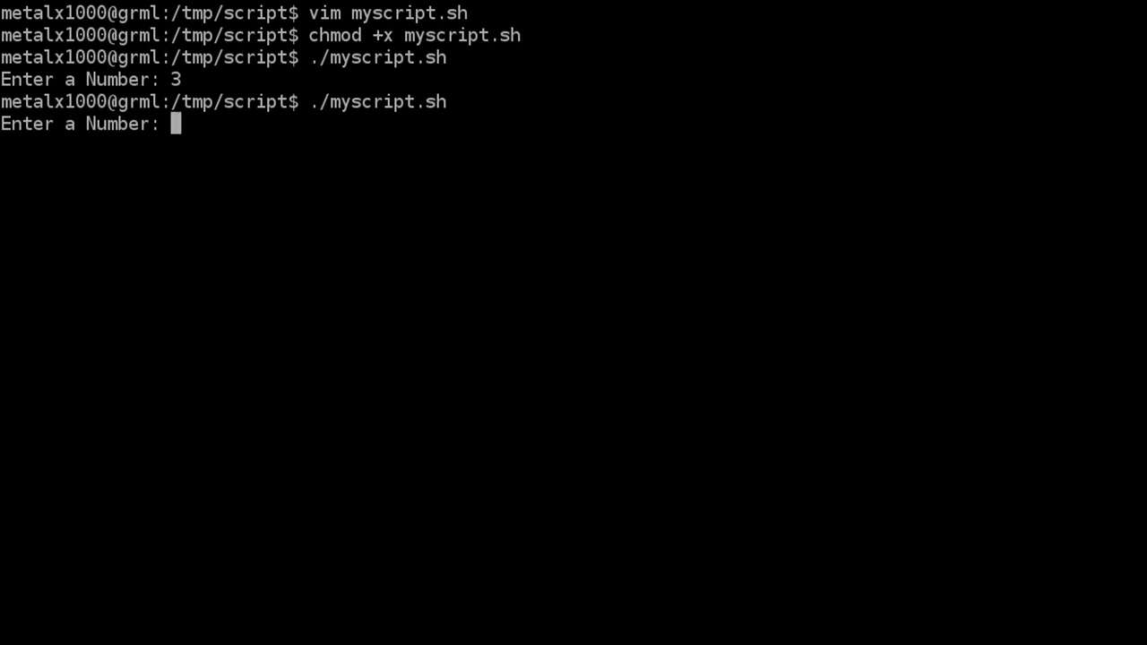
type("10")
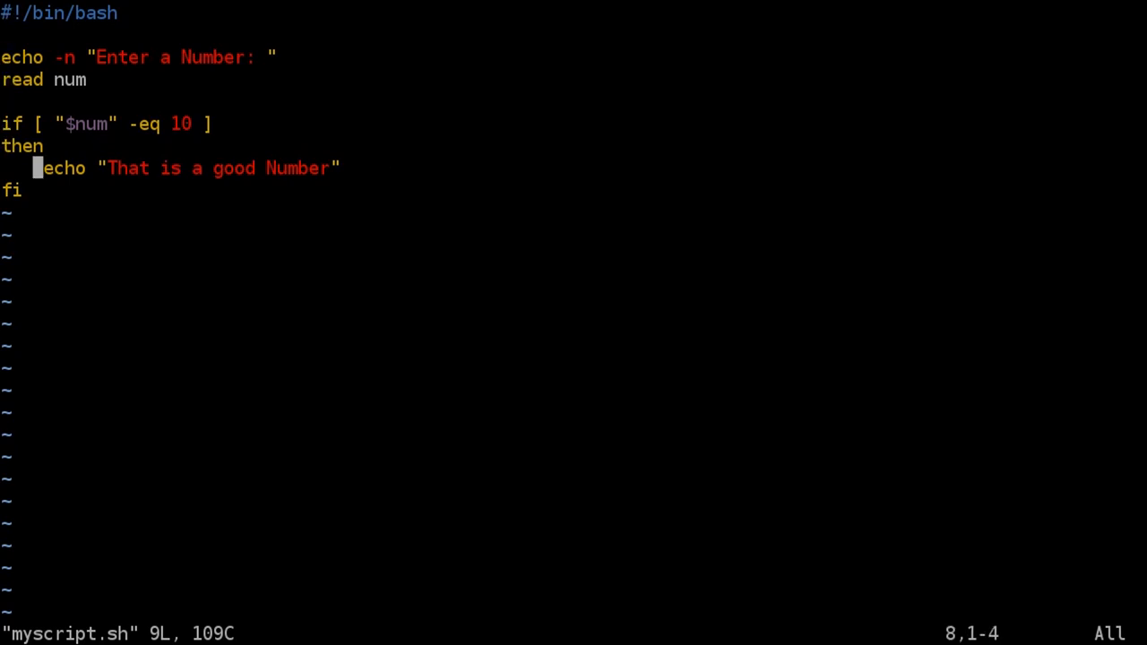
- Add an else branch echoing "I don't like that number very much"
key("o")
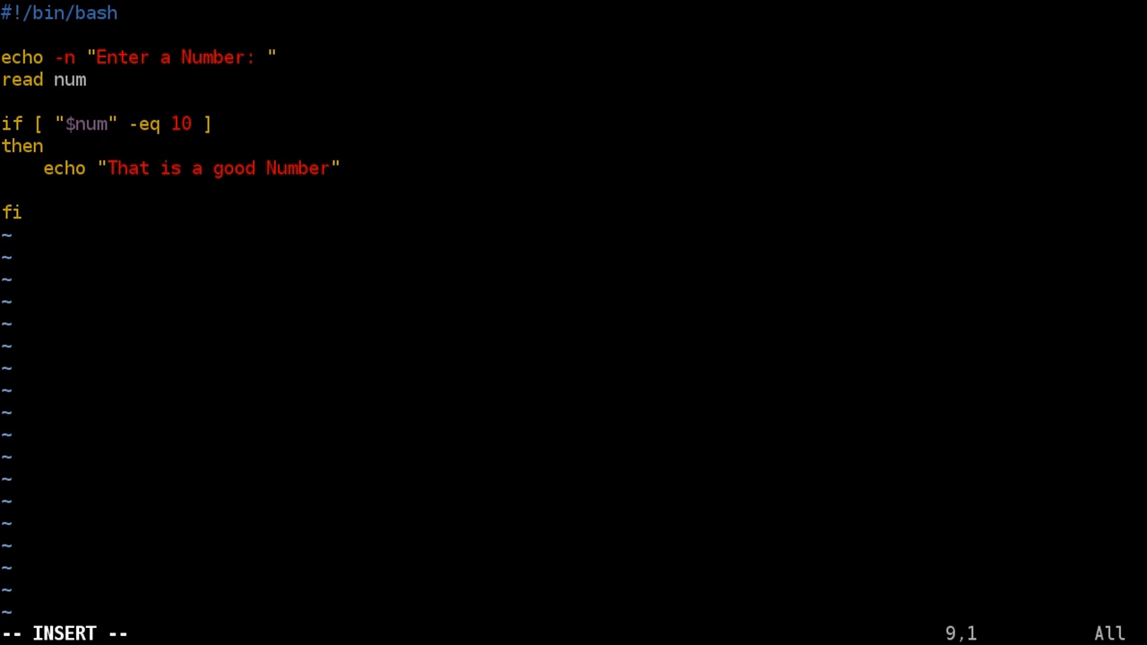
type("else")
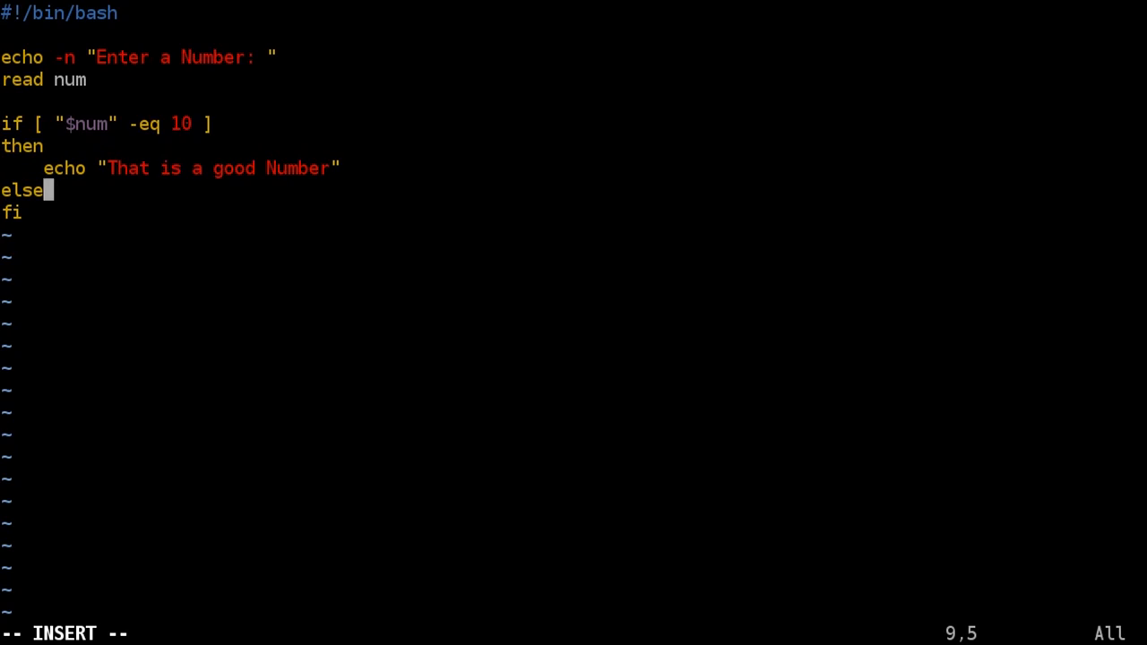
key("Enter")
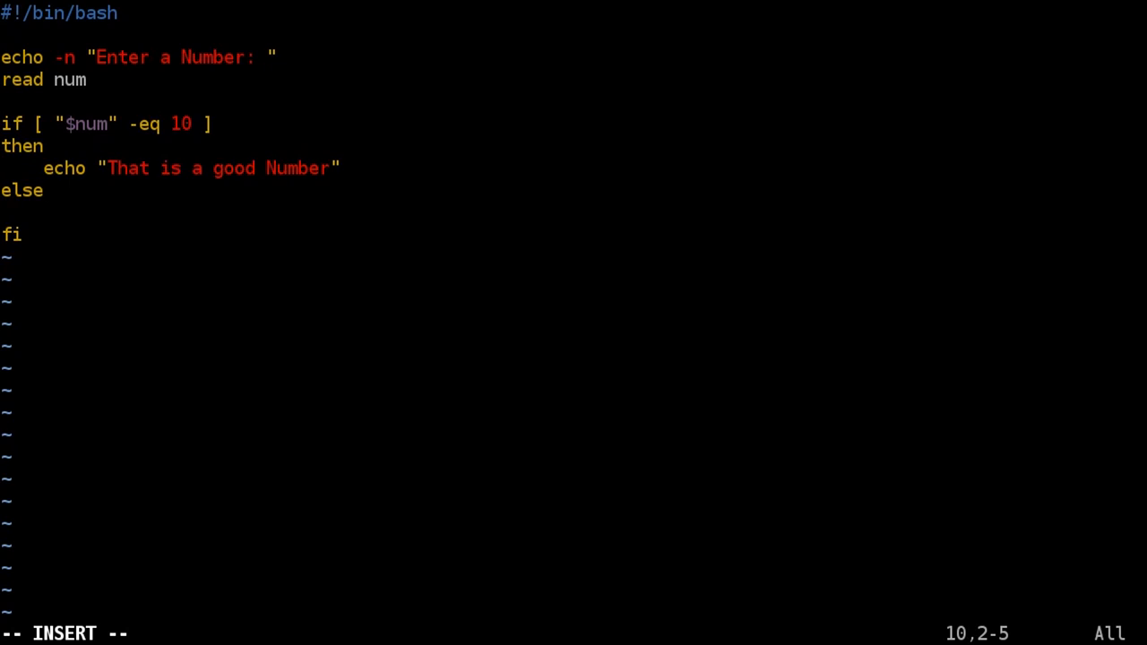
type("echo \"")
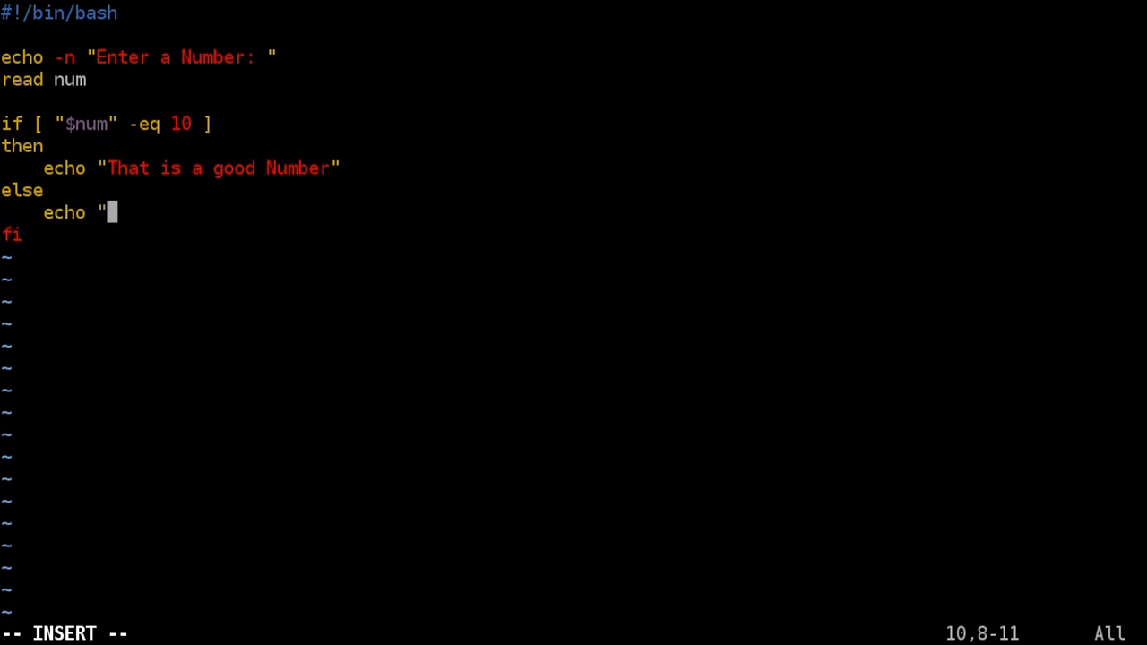
type("I don't l")
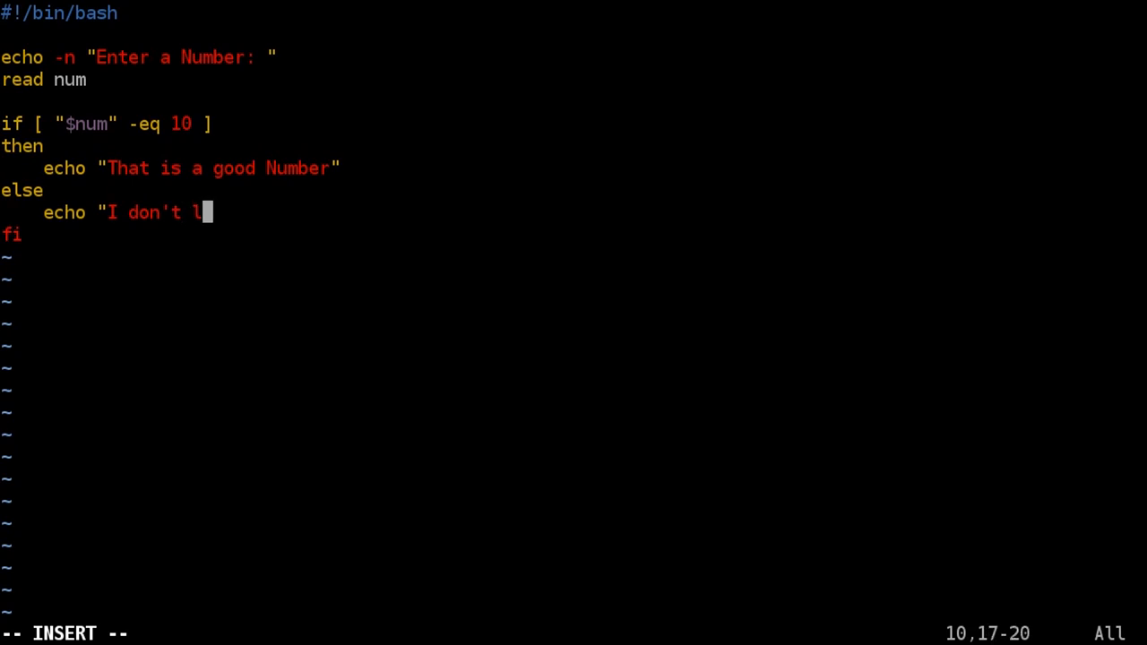
type("ike that num")
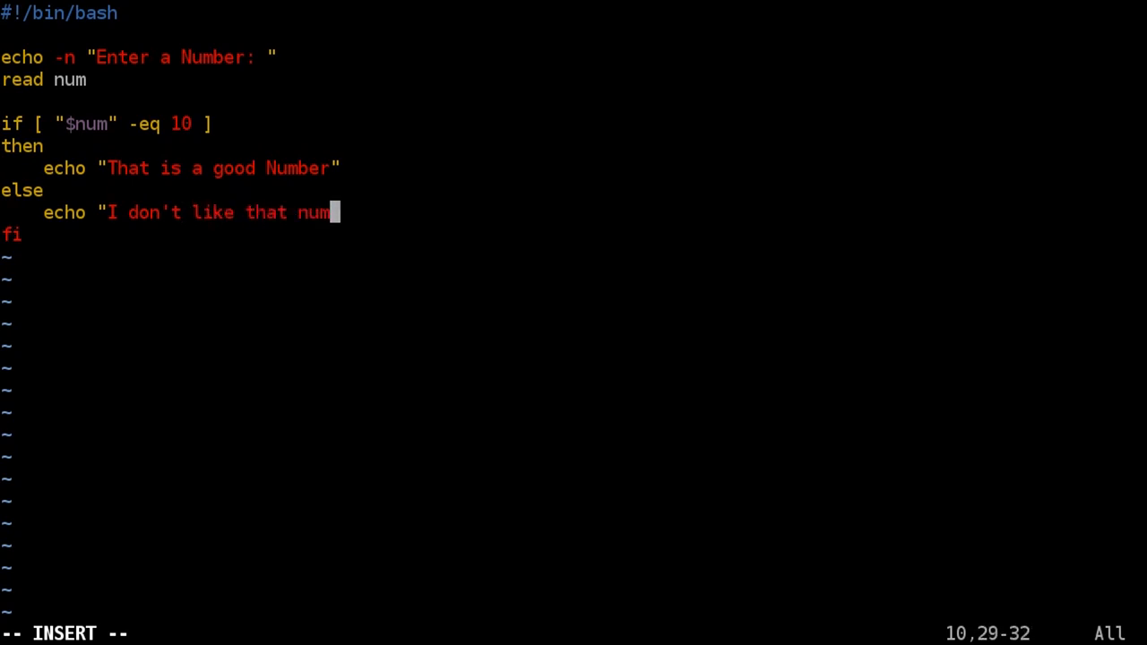
type("ber very much")
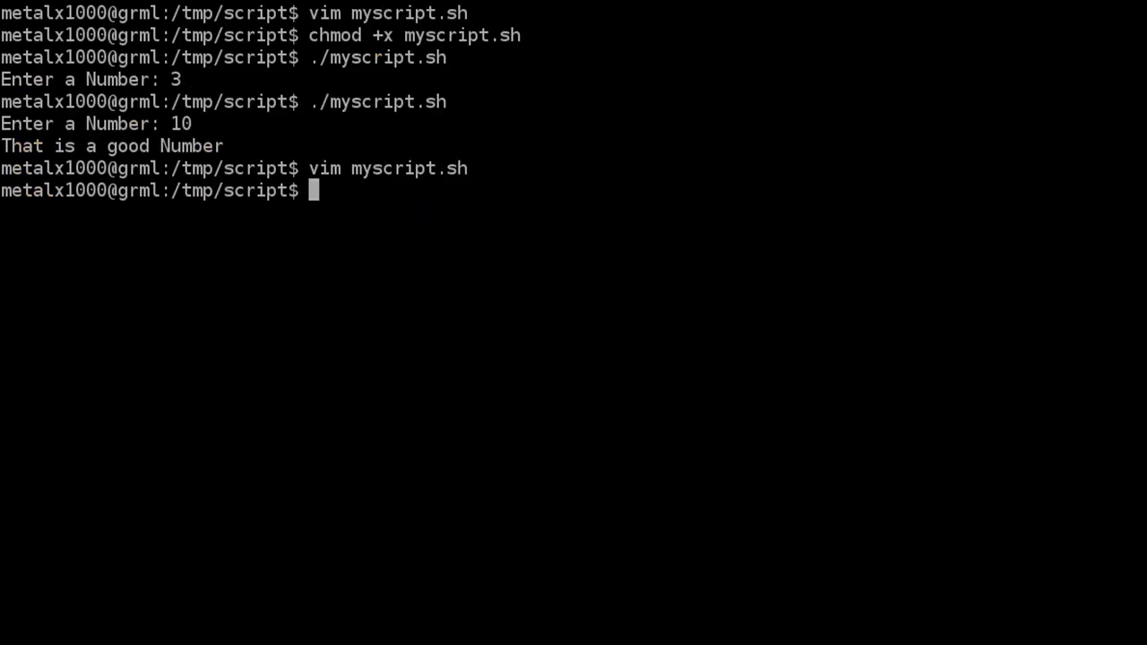
- Test ./myscript.sh with 10, 12, 435, 5678 and the text kjsdfhg
type("./myscript.sh")
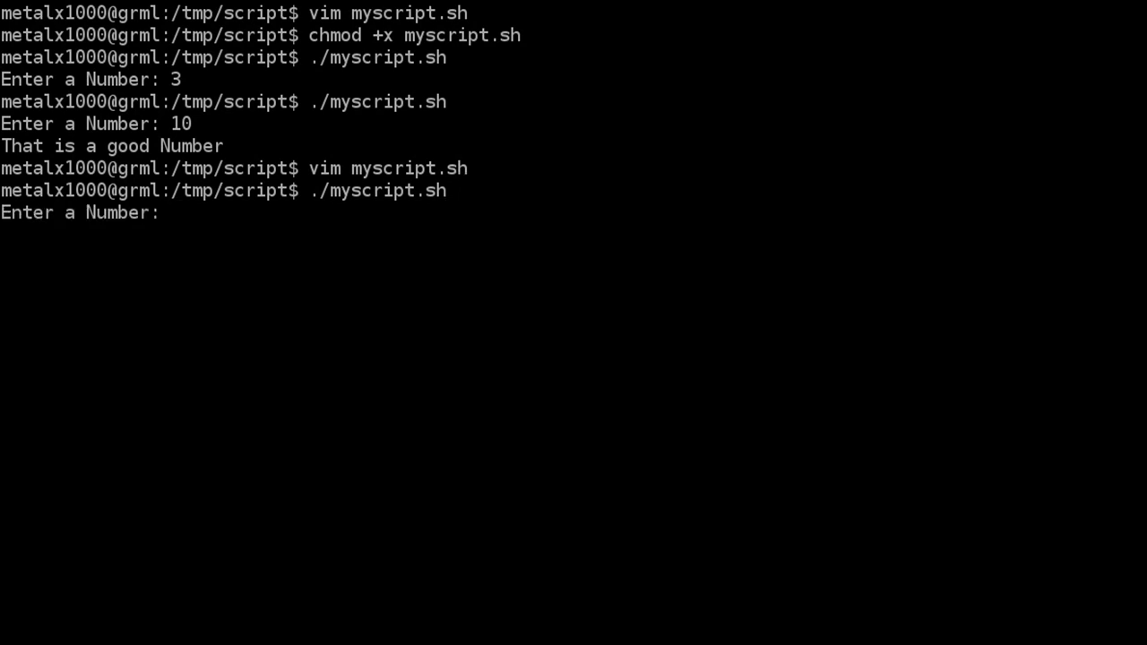
type("10")
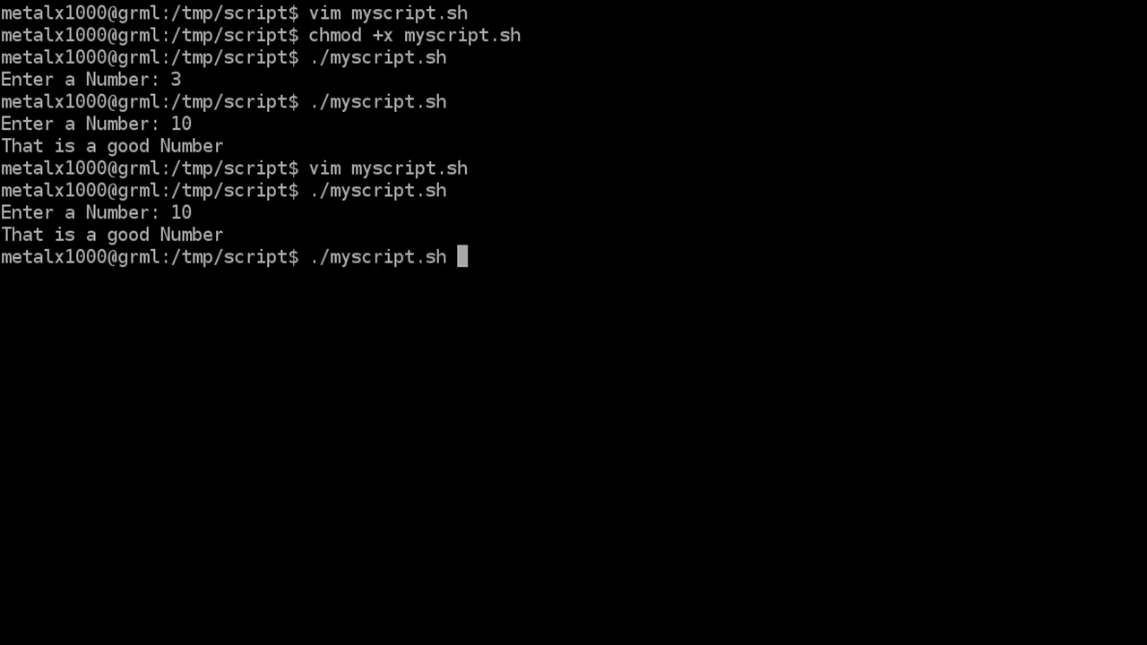
type("12")
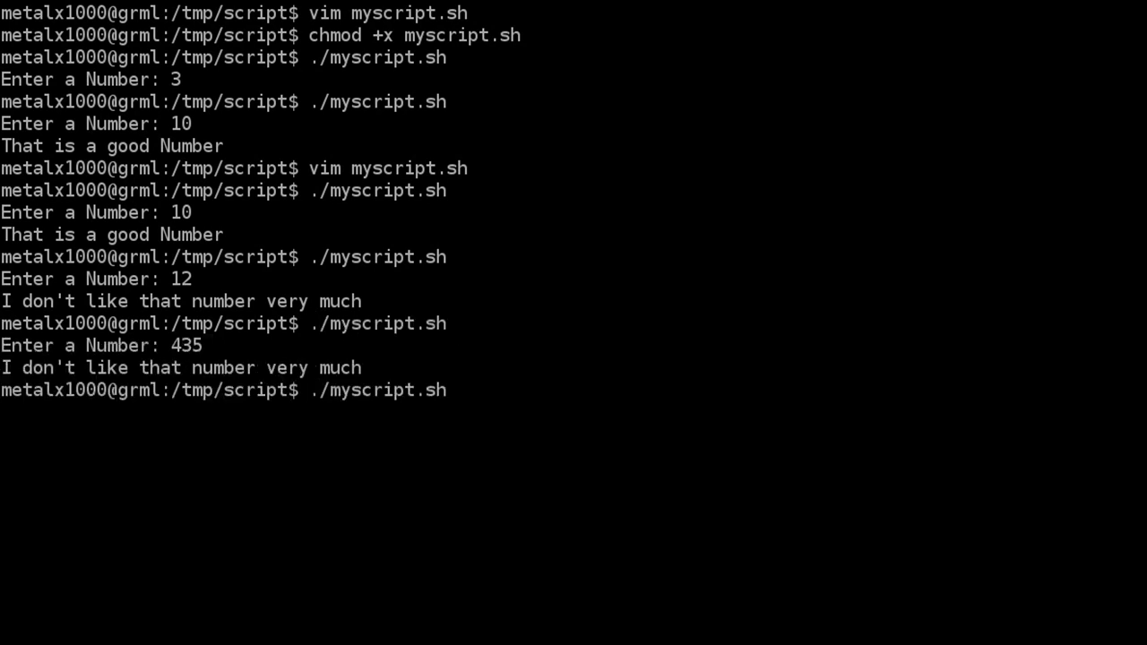
type("5678")
type("./myscript.sh")
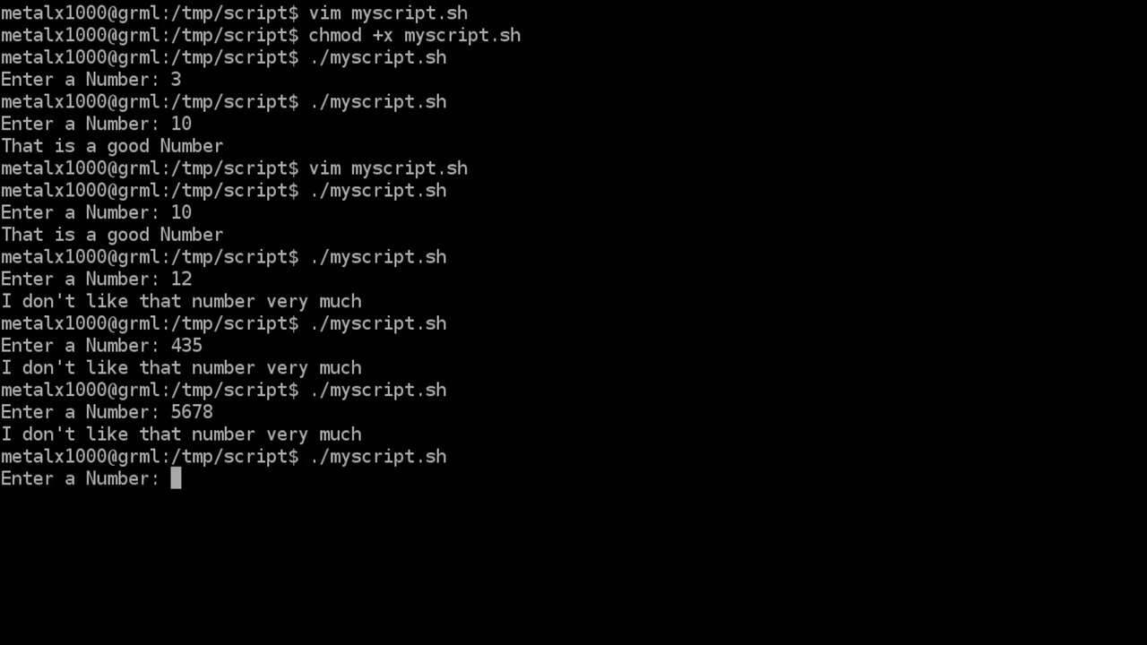
type("kjsdfhg")
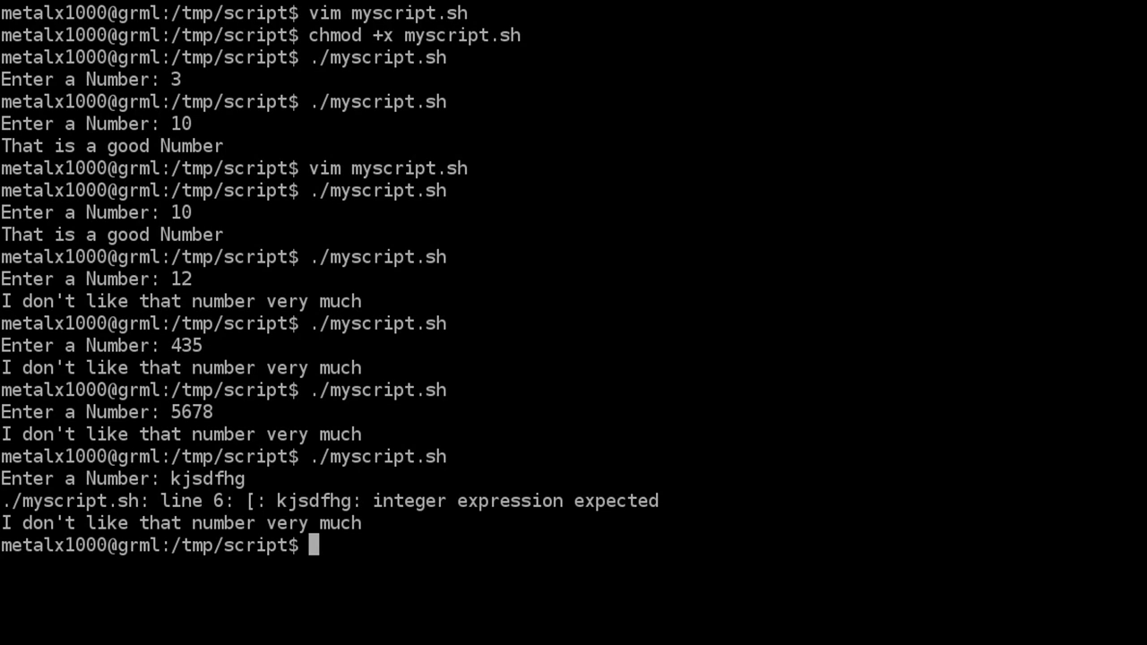
- Run the script once more, then reopen myscript.sh in Vim
type("./myscript.sh")
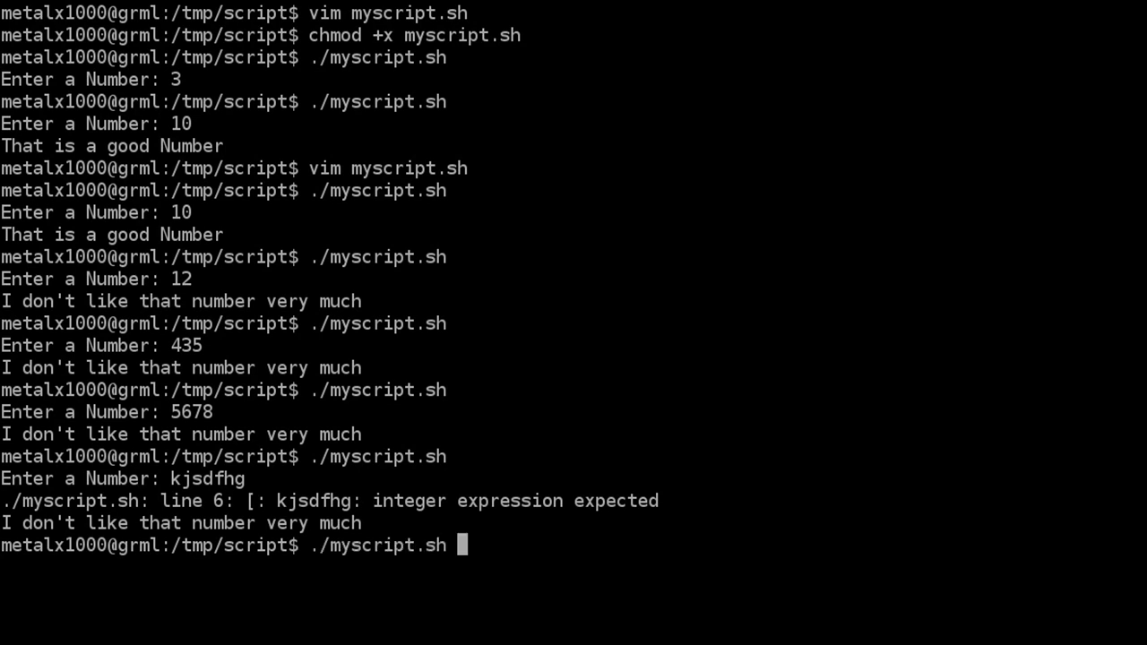
type("vim myscript.sh")
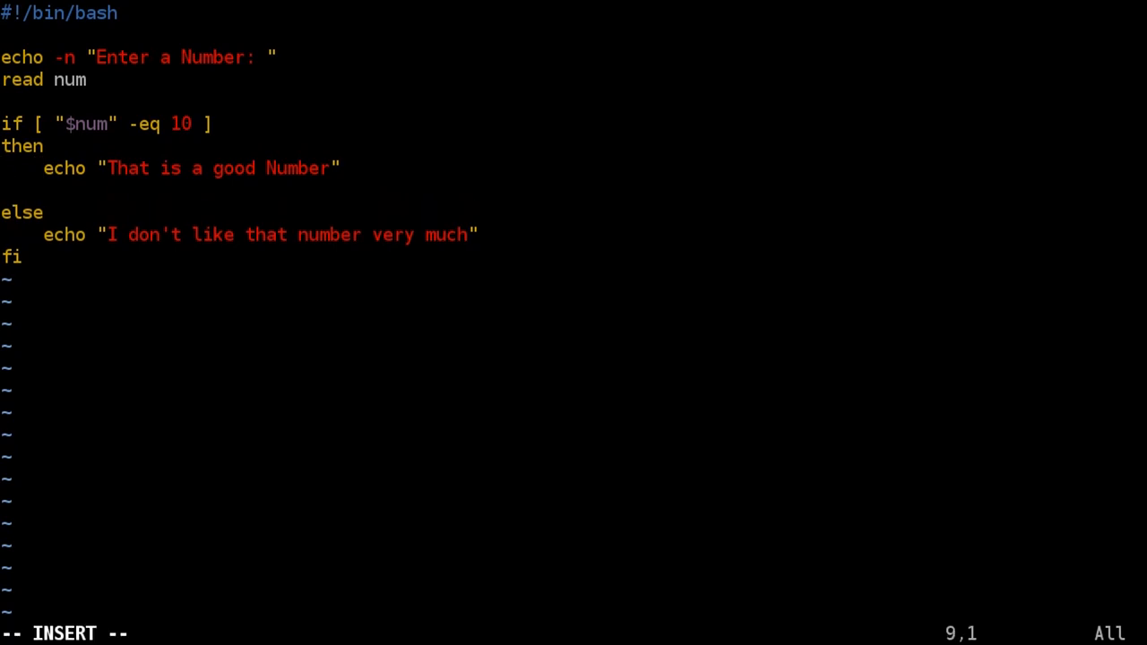
- Add the branch elif [ "$num" -eq 20 ] with then
type("elif")
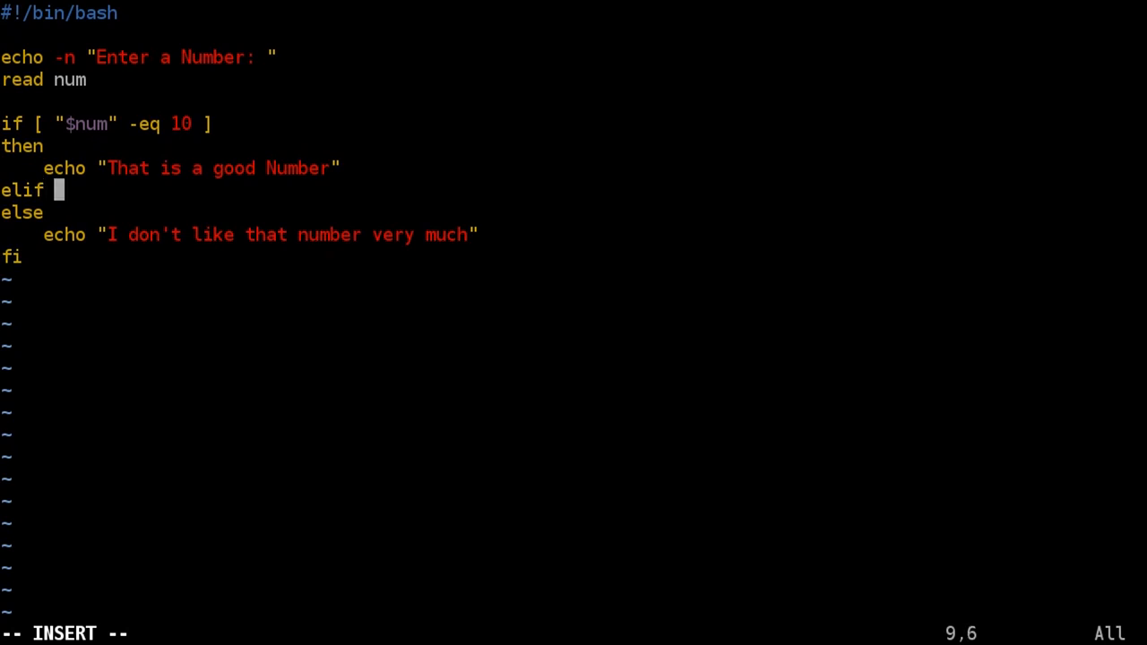
type("[")
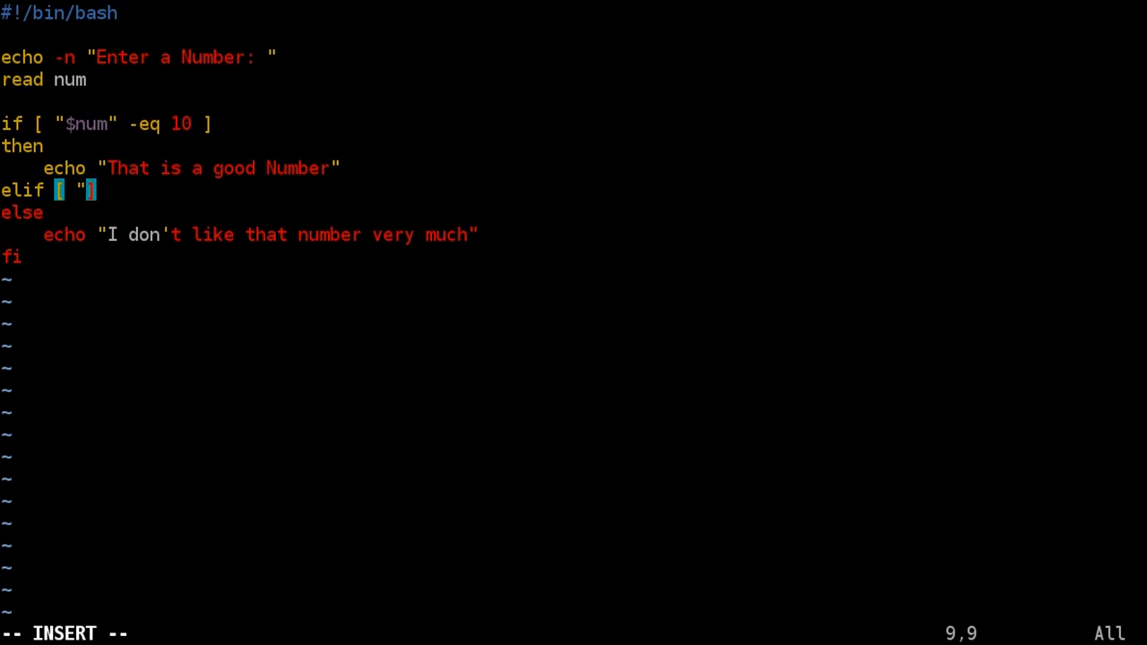
type("$num")
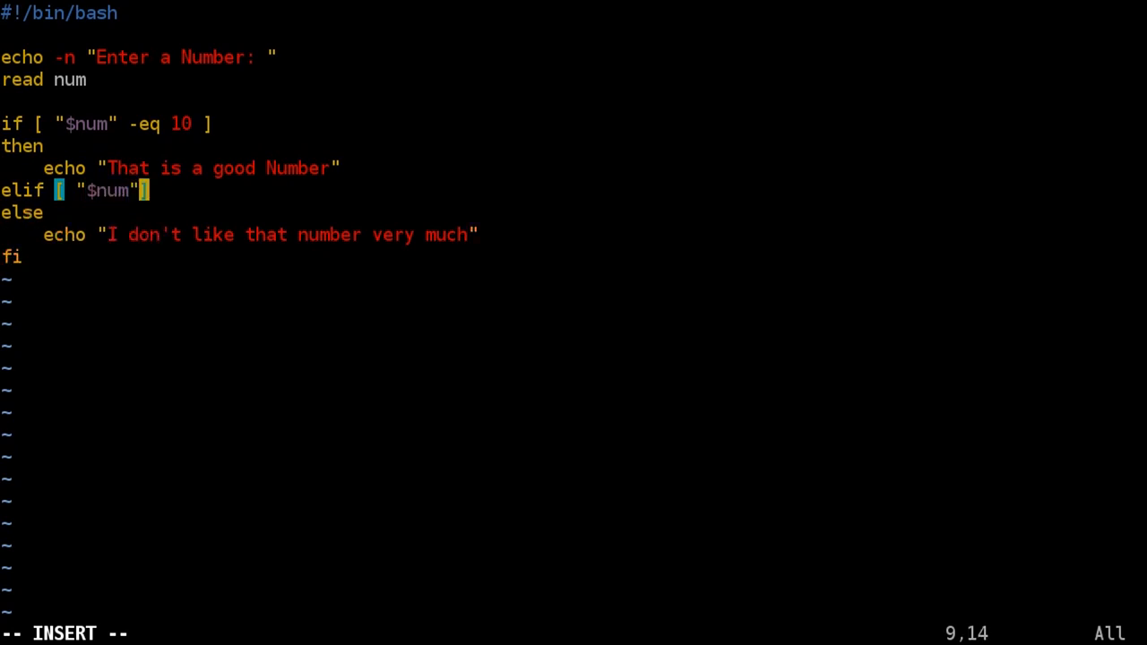
type("-q")
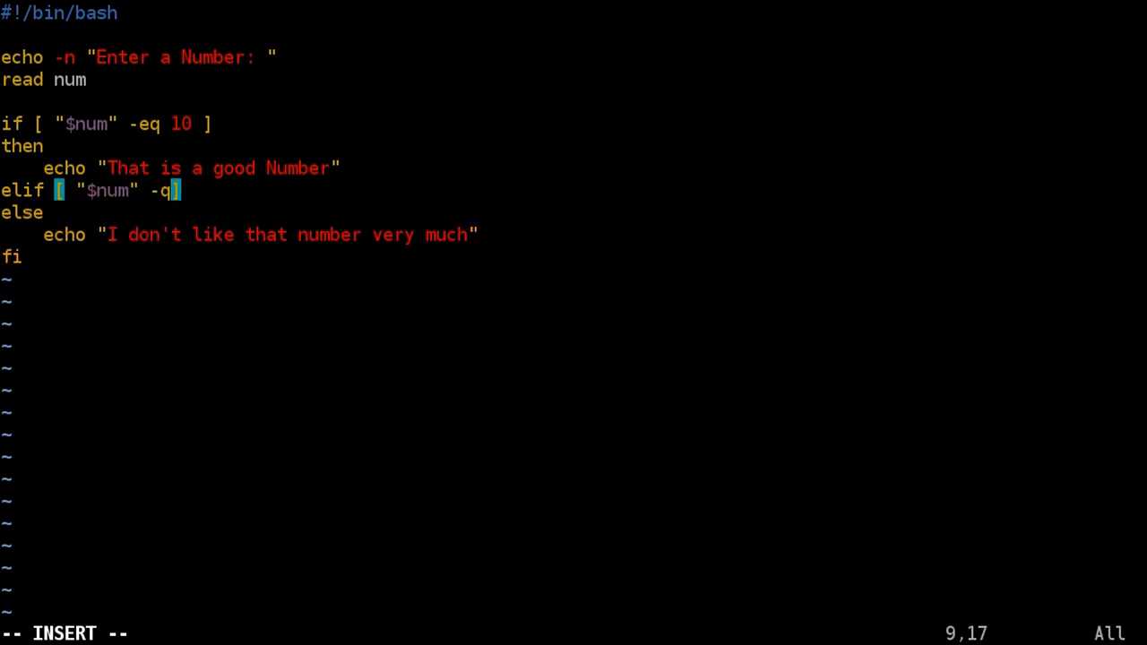
type("eq")
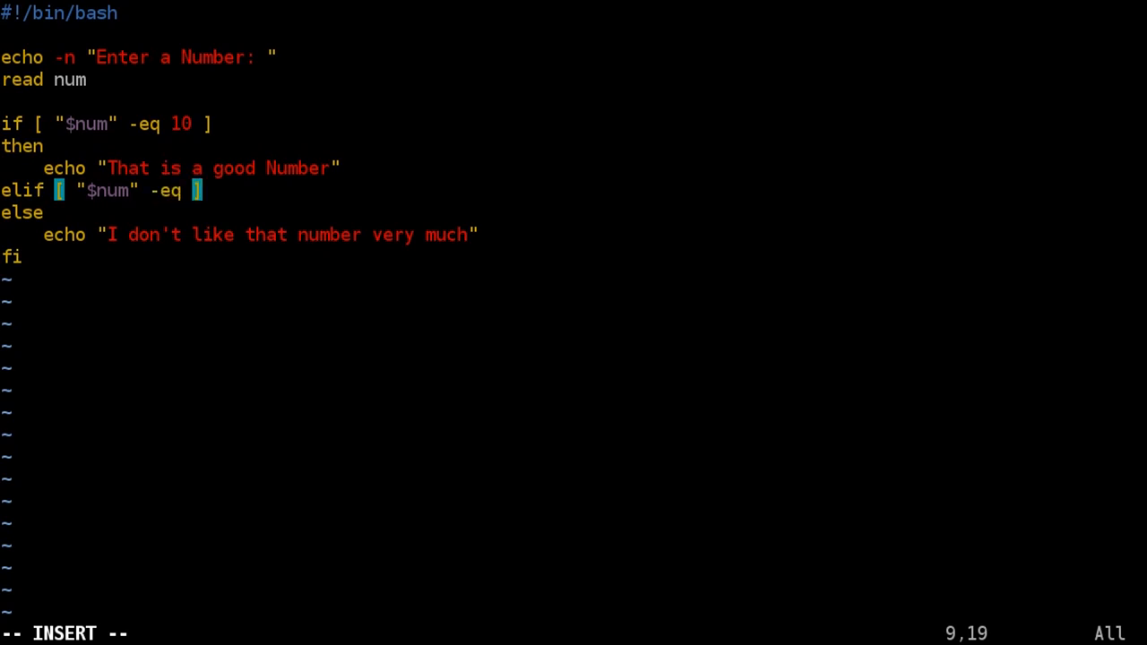
type("20")
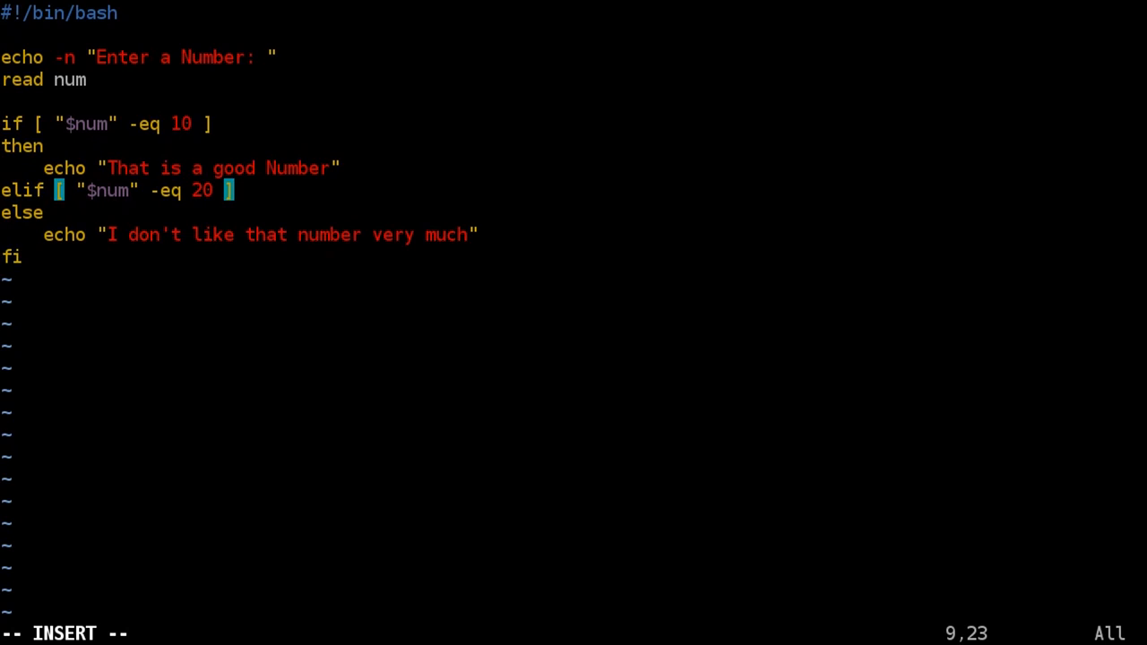
type("then")
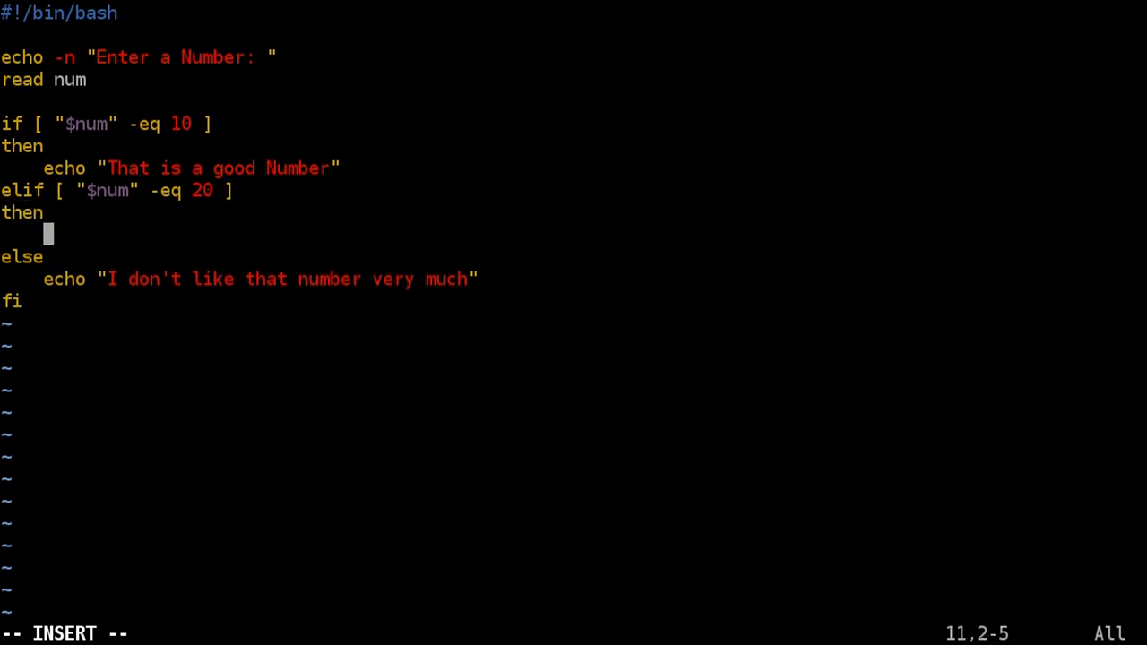
- Echo "That is one good number" in the elif branch and save with :wq
type("echo \"That is")
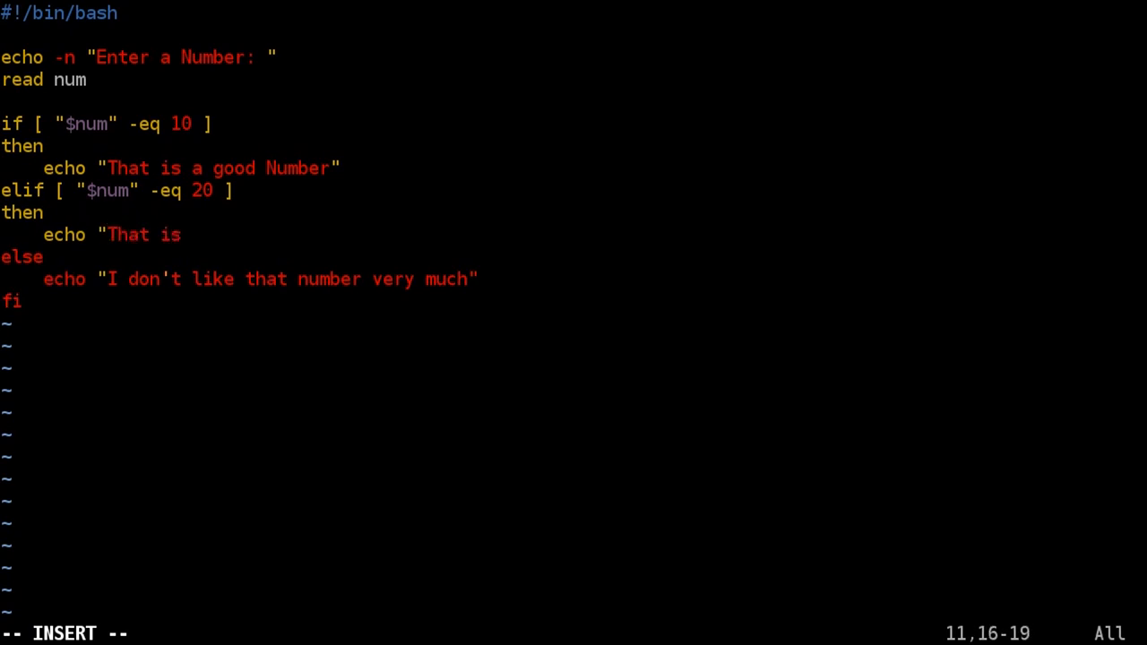
type("one good")
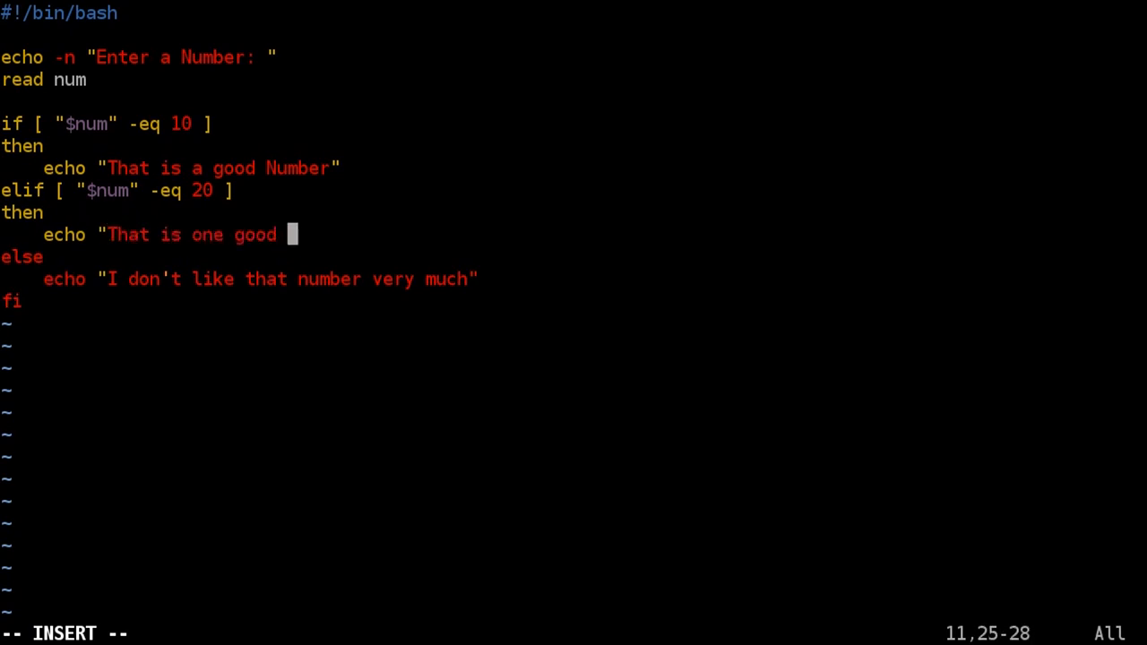
type("number\"")
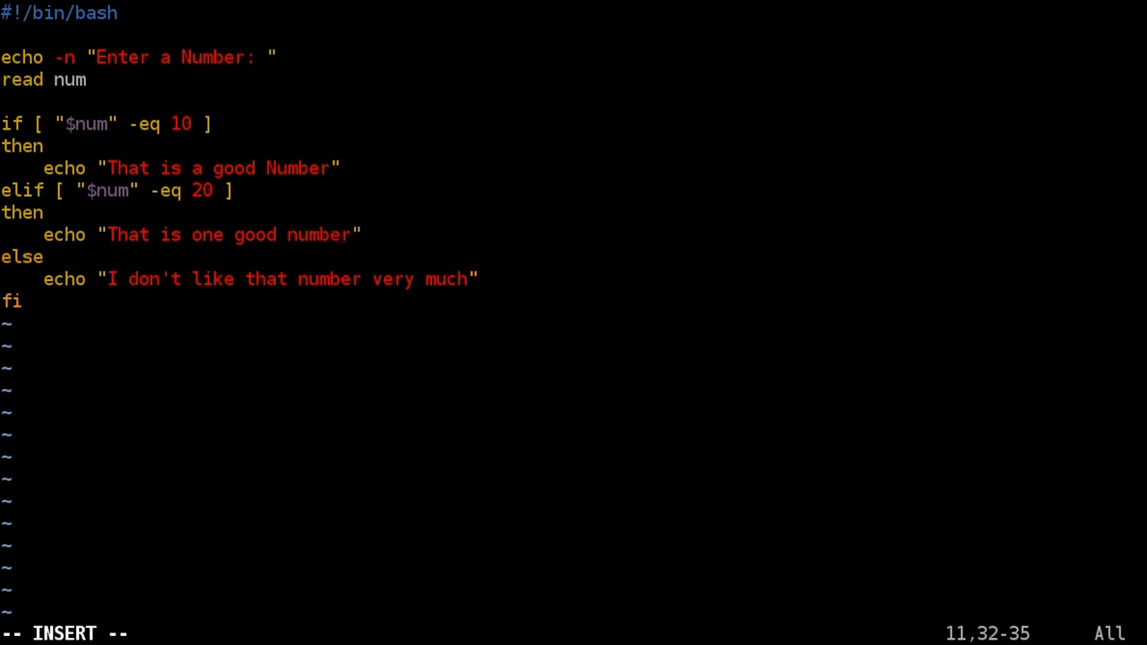
type(":wq")
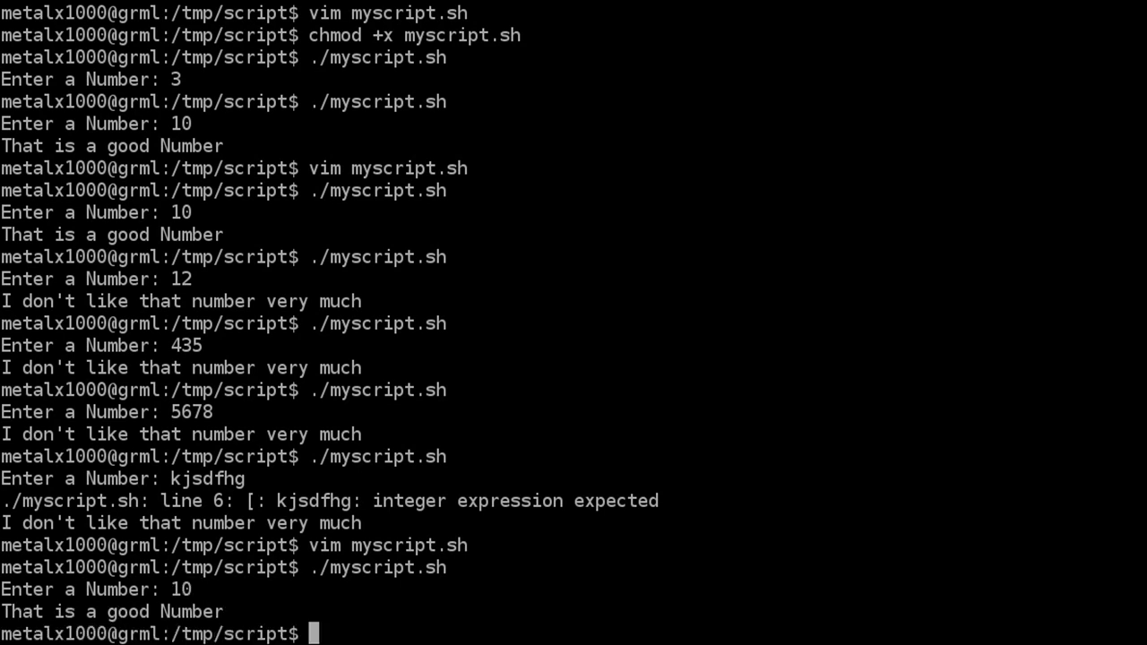
- Run ./myscript.sh and enter 239084
type("./myscript.sh")
type("20")
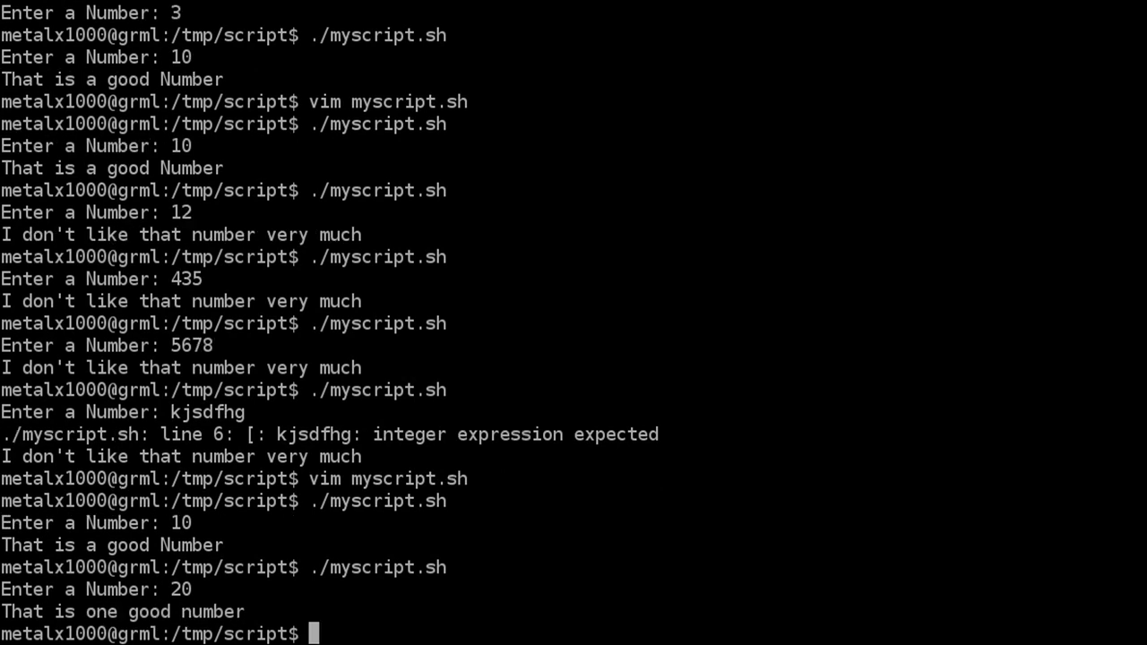
type("239084")
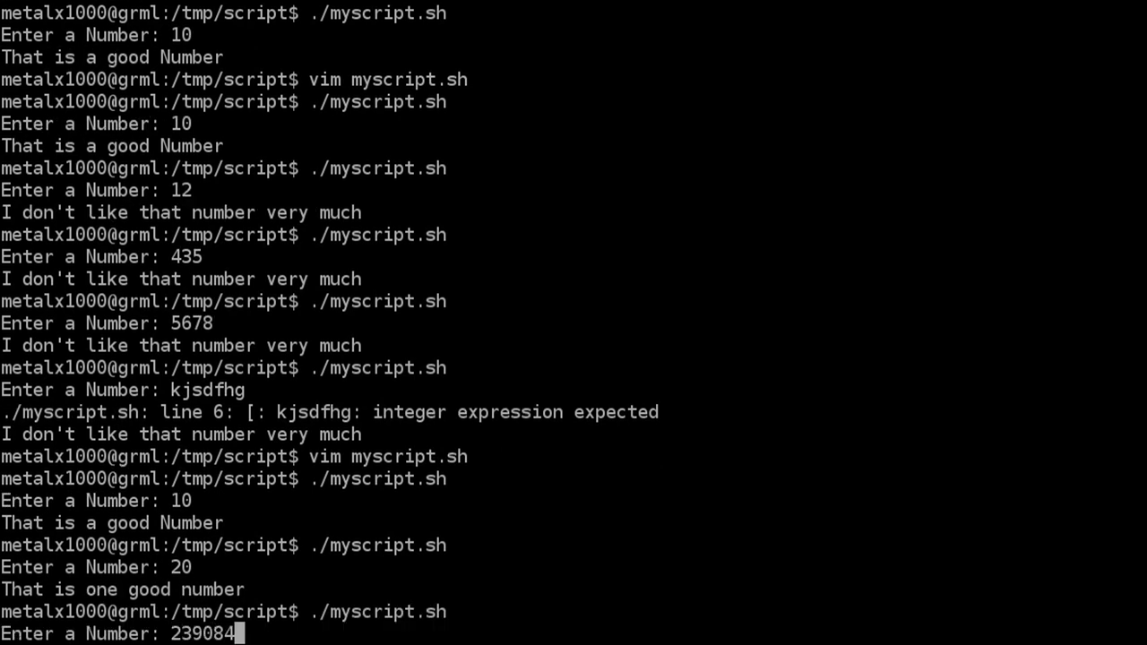
key("Return")
type("e")
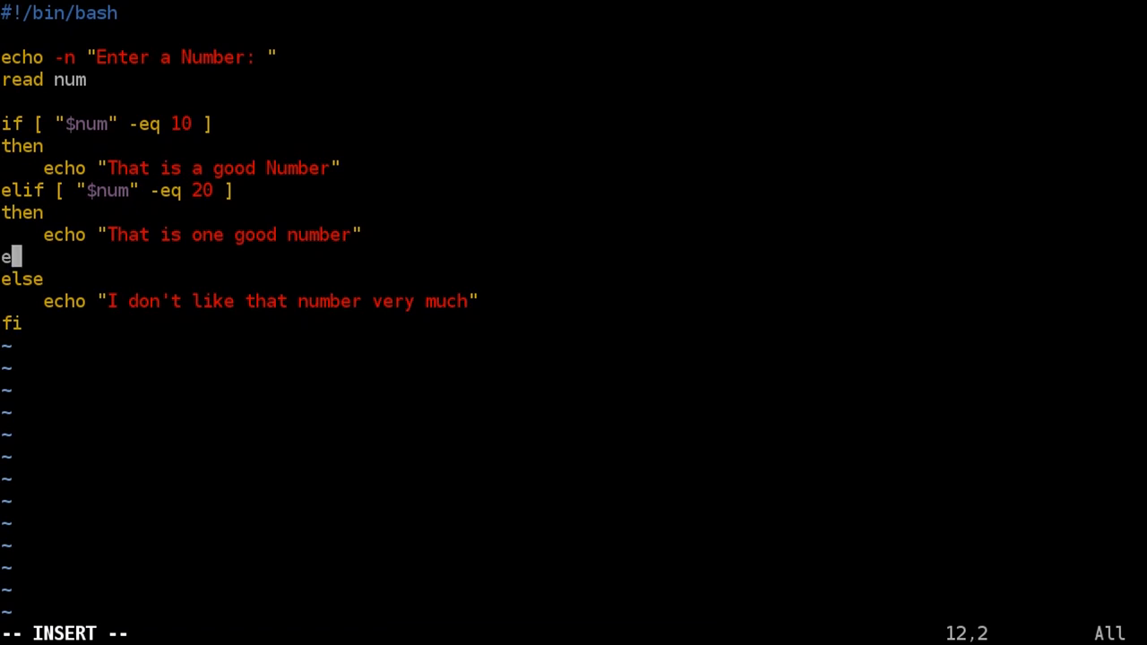
- Add the condition elif [ "$num" -eq 15 ] before else
type("lif [")
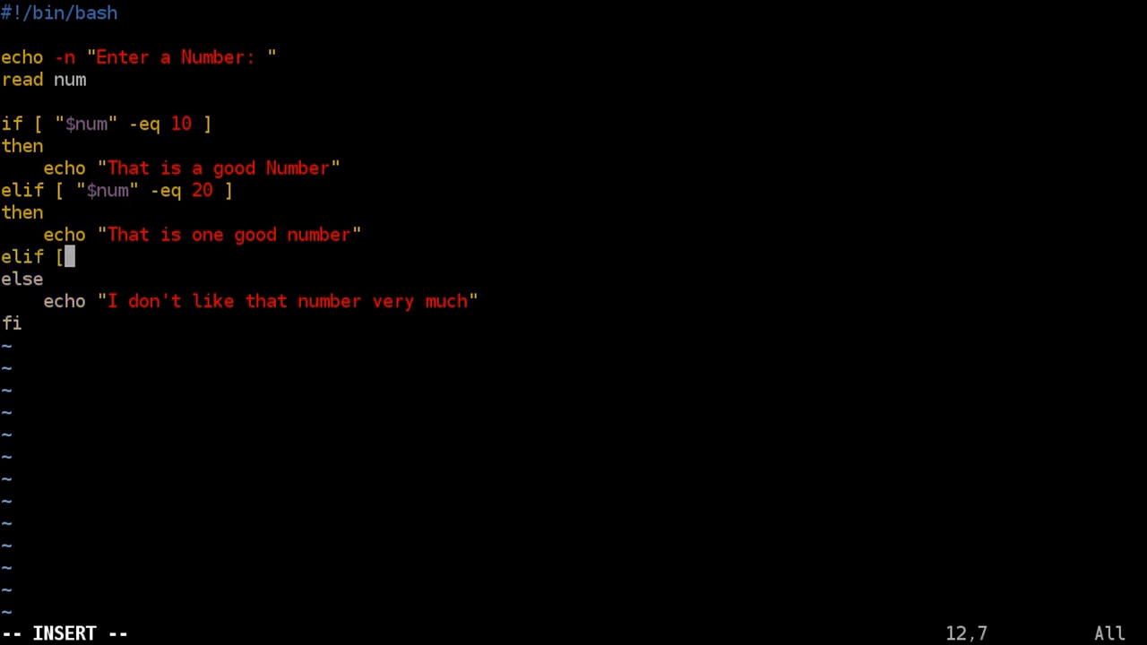
type("\"]")
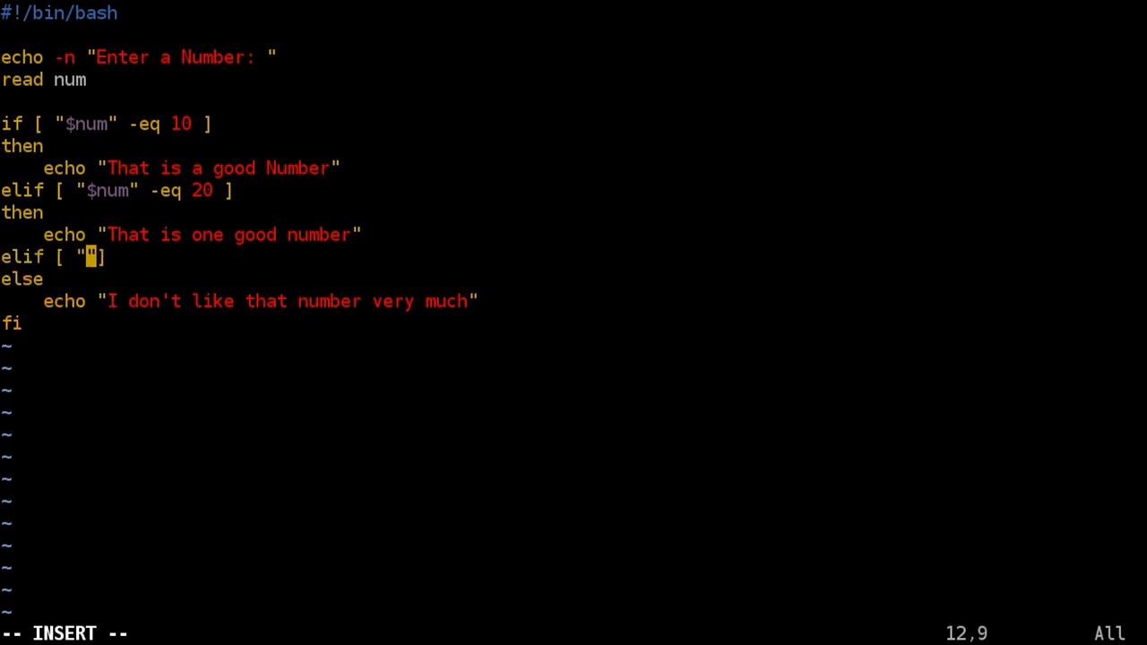
type("$num")
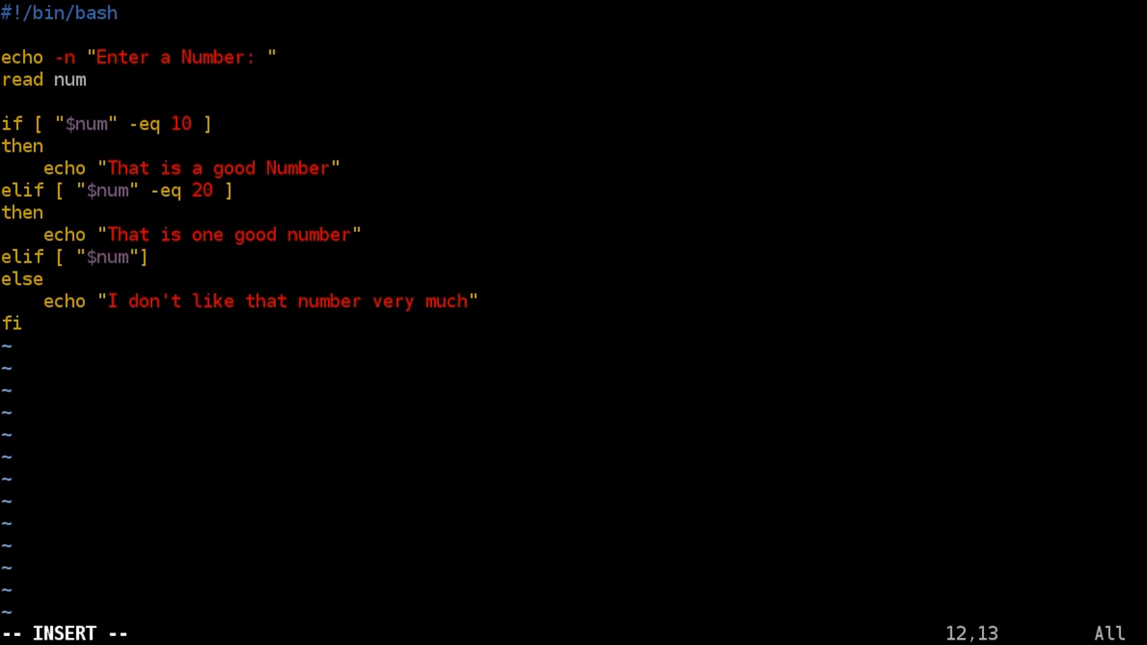
type("-q")
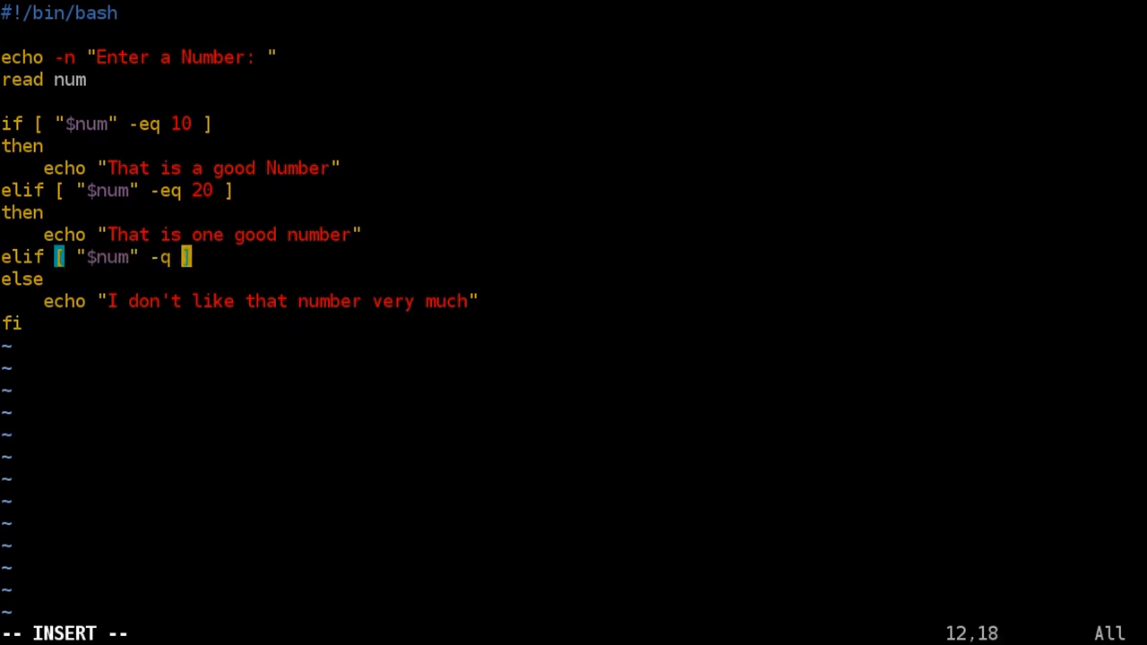
type("eq")
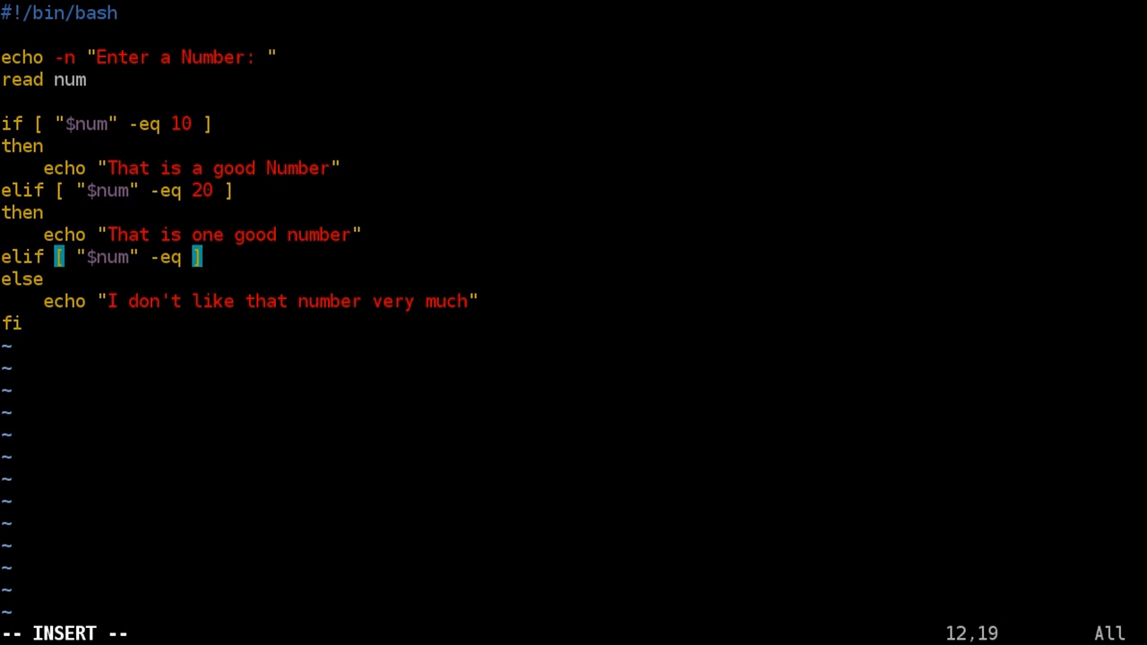
type("15")
type("echo")
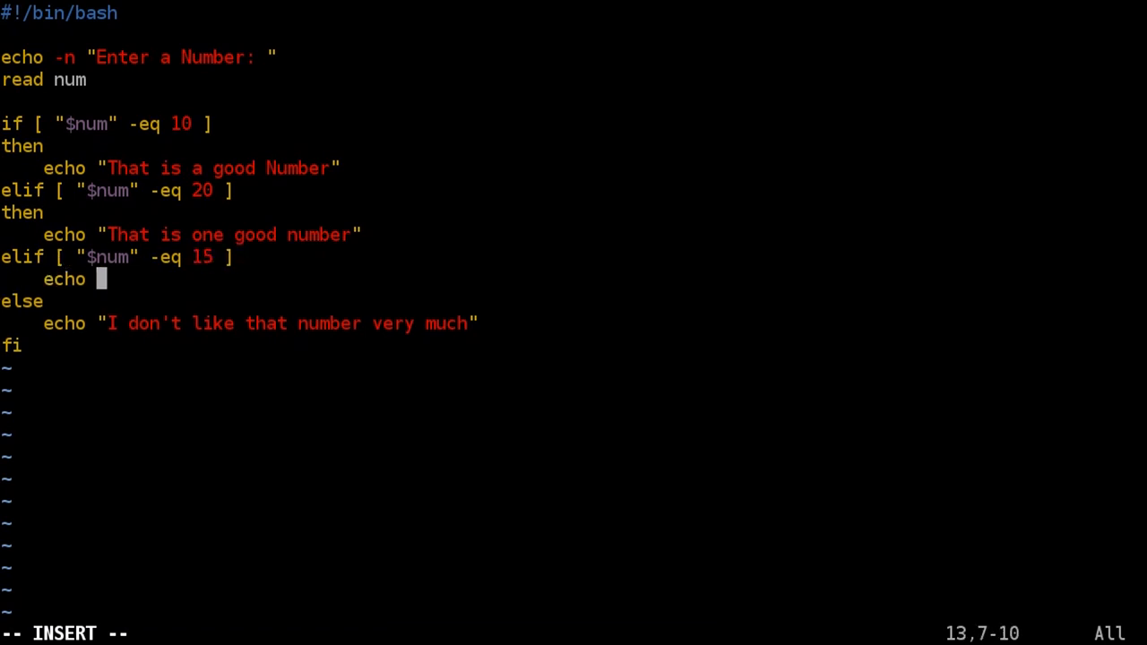
- Echo "Another Good Number" for the 15 branch
type("\"Anoth")
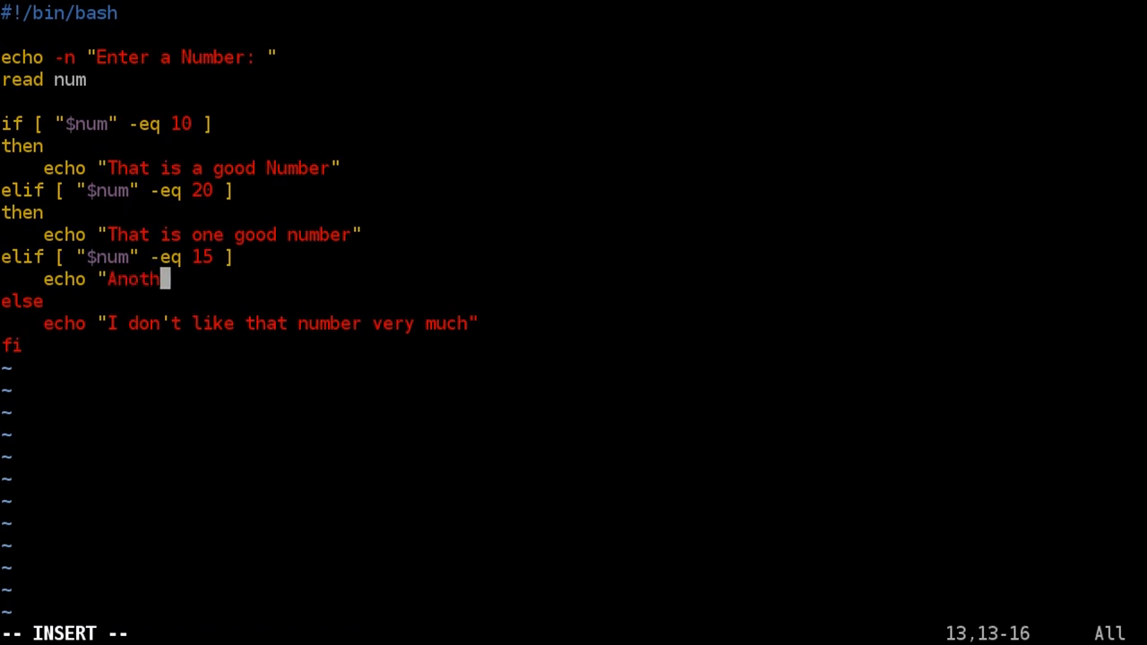
type("er Good")
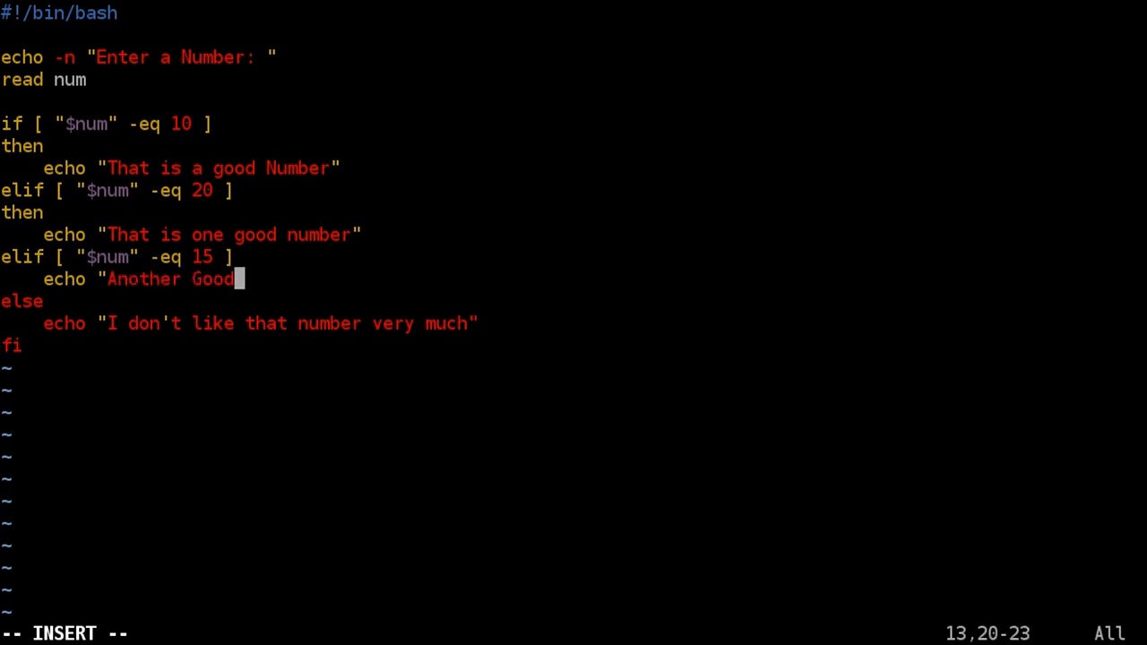
type("Number")
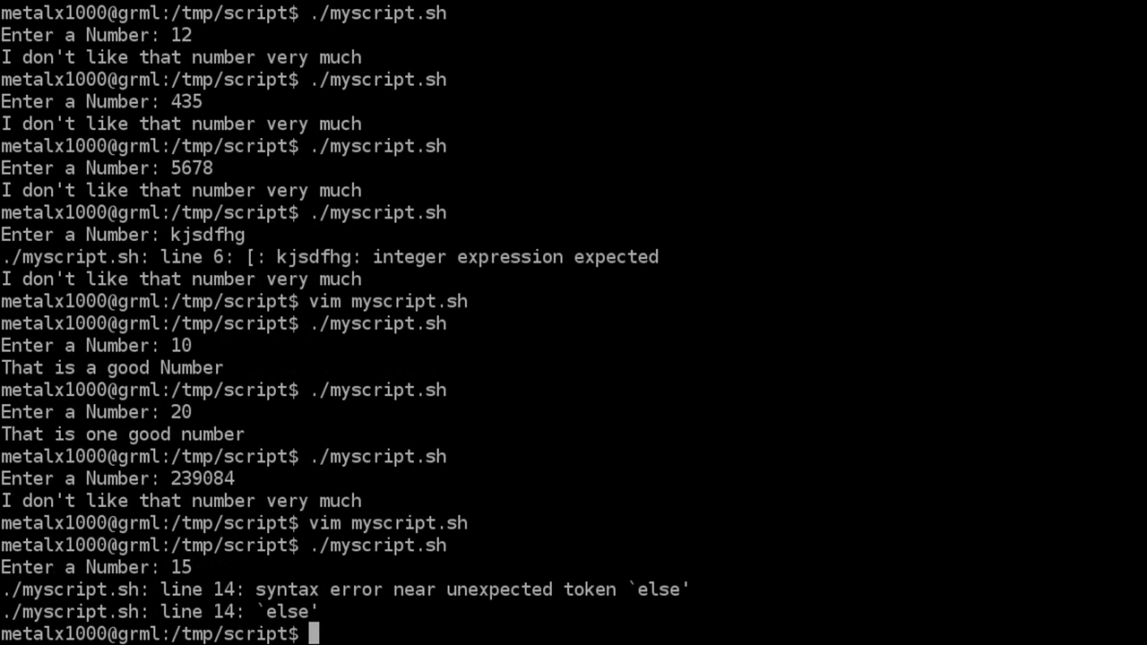
- Run myscript.sh with 15, see the syntax error near else on line 14, and clear the terminal
type("vim myscript.sh")
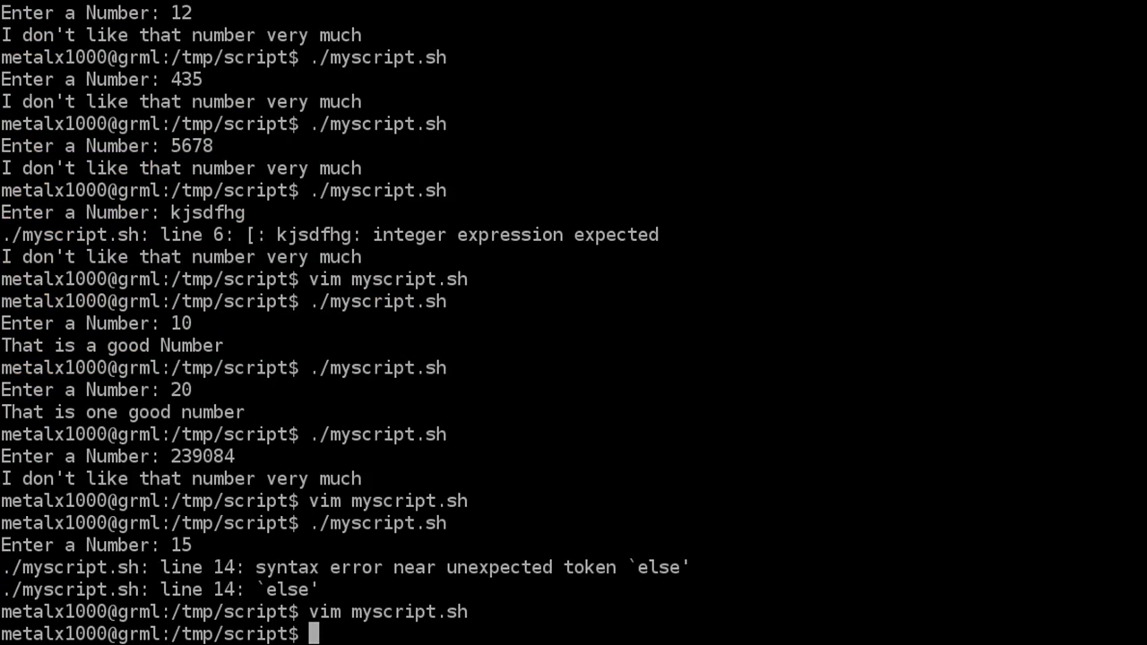
key("Return")
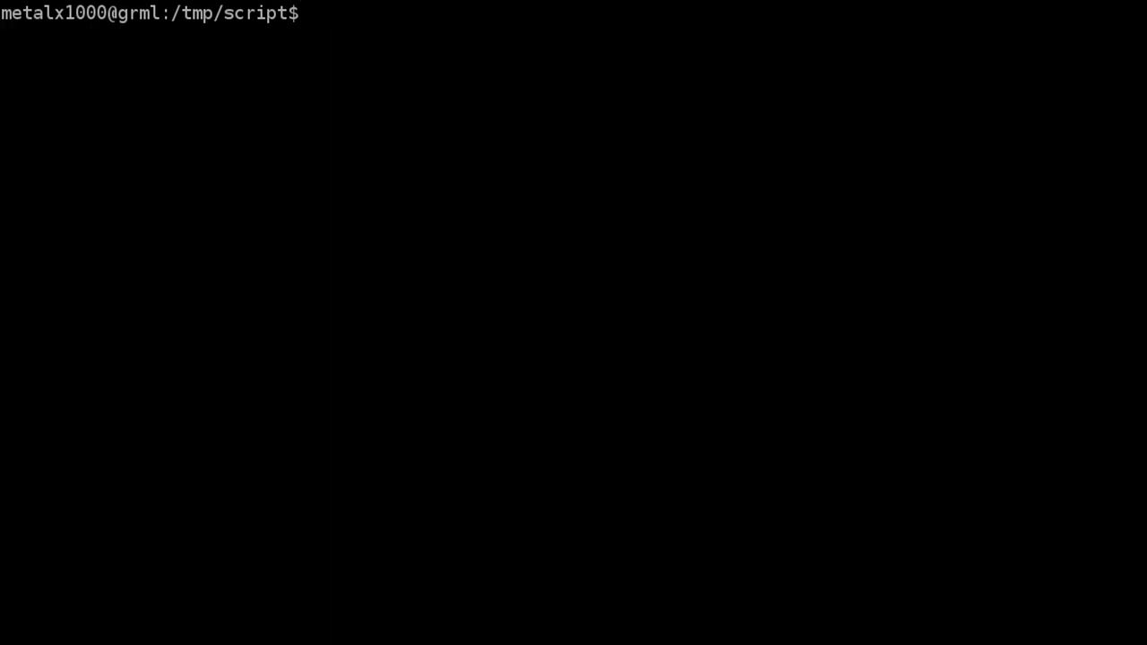
- Reopen myscript.sh in Vim and add a 'clear' line so the screen clears before the prompt, then save
type("vim myscript.sh")
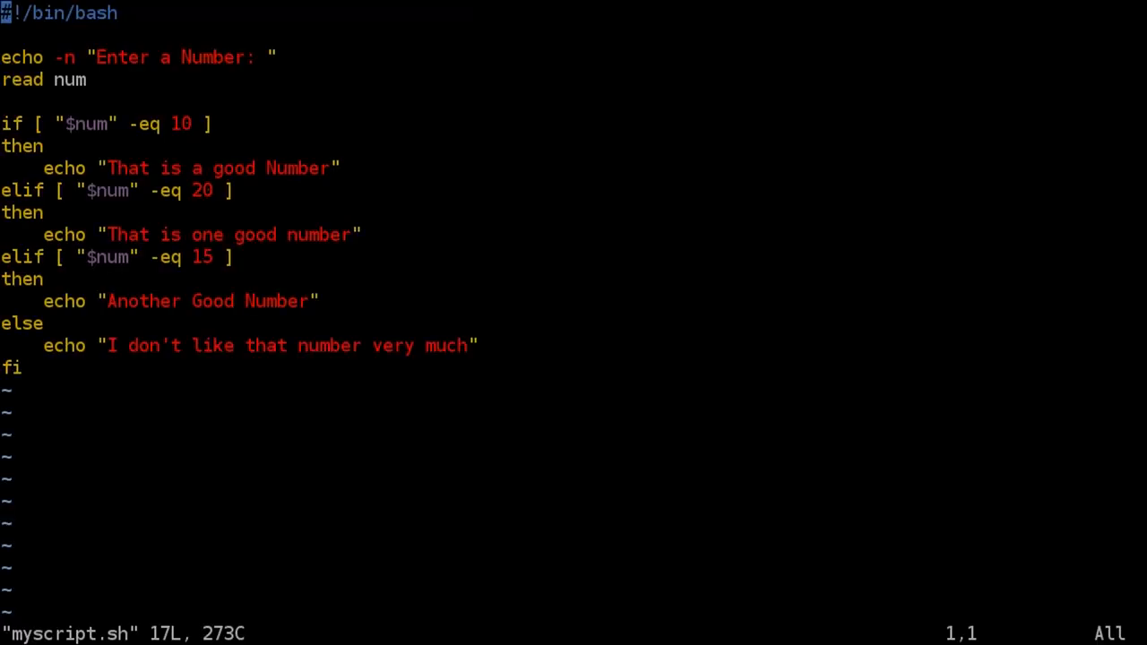
key("o")
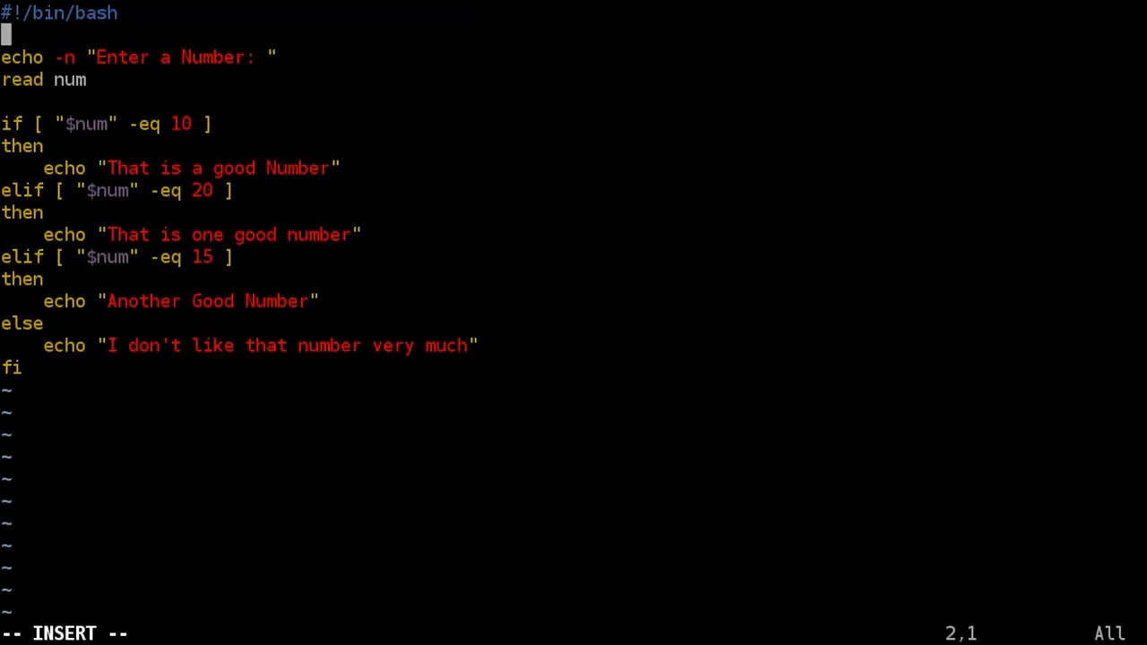
type("clear")
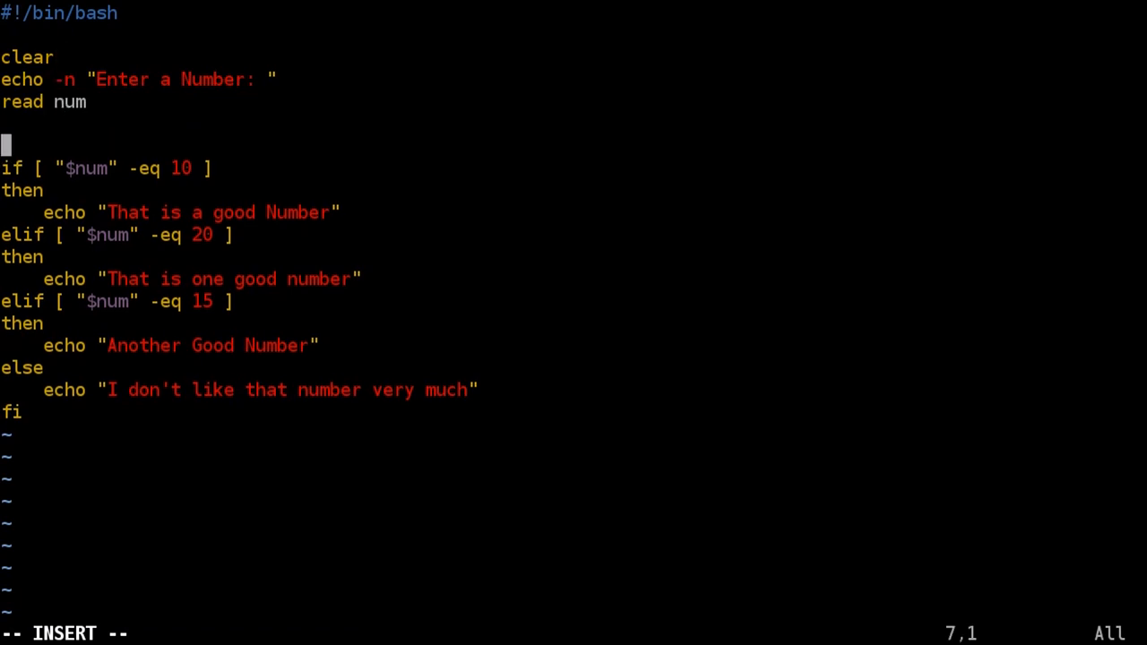
type("clear")
type("./myscript.sh")
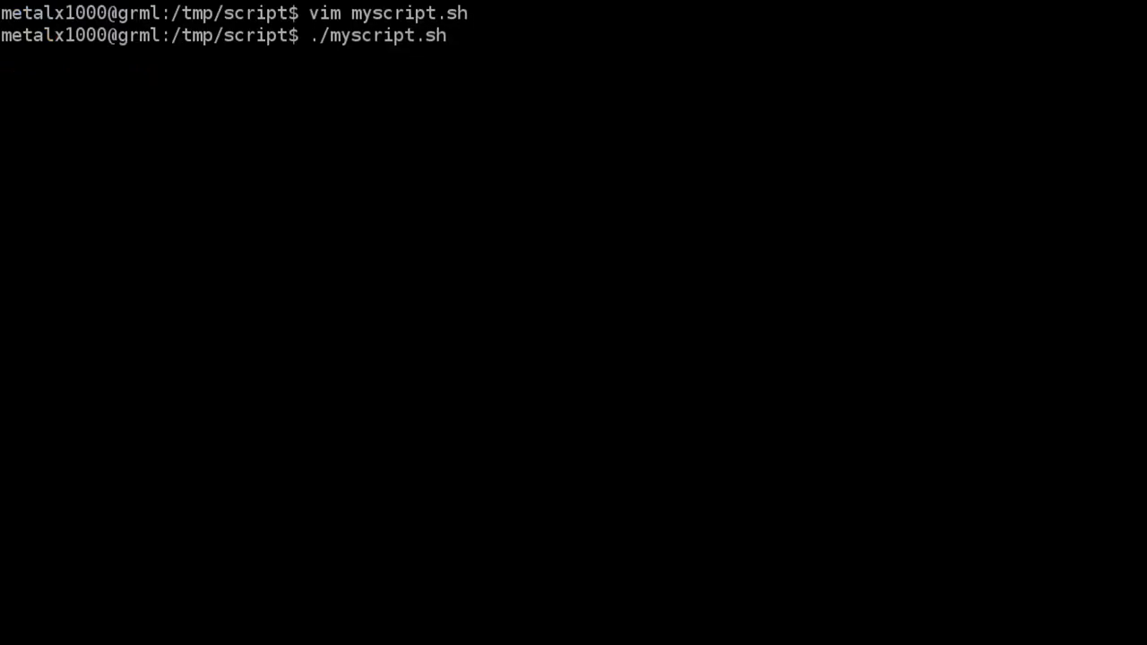
- Rerun ./myscript.sh on a cleared screen and answer 20 at the number prompt
key("Return")
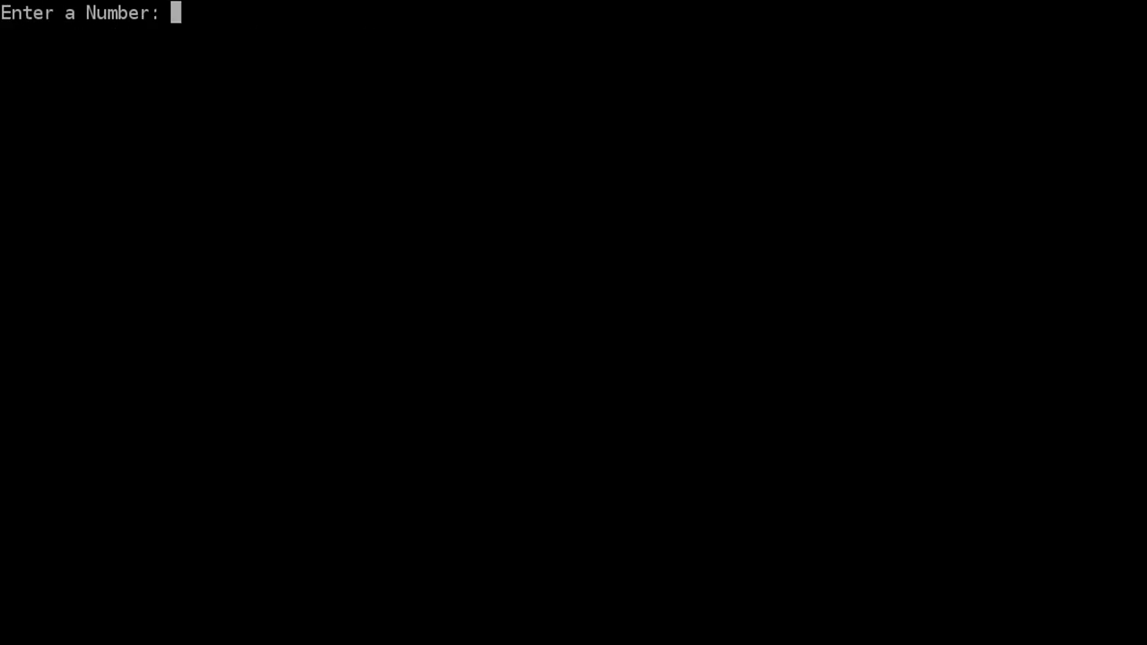
type("20")
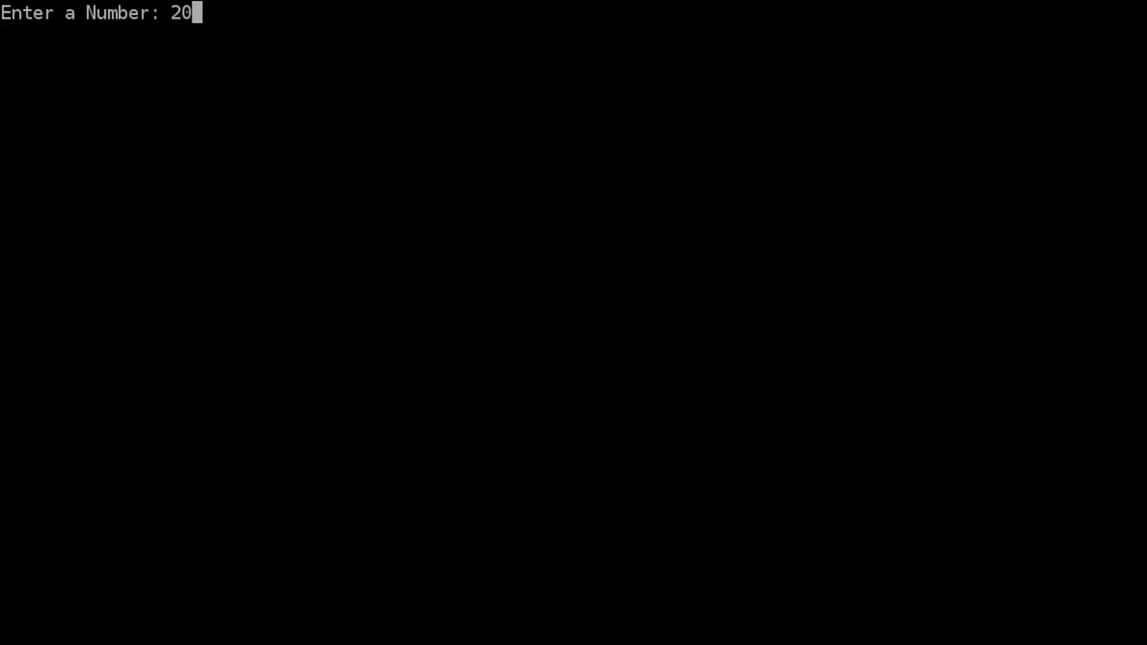